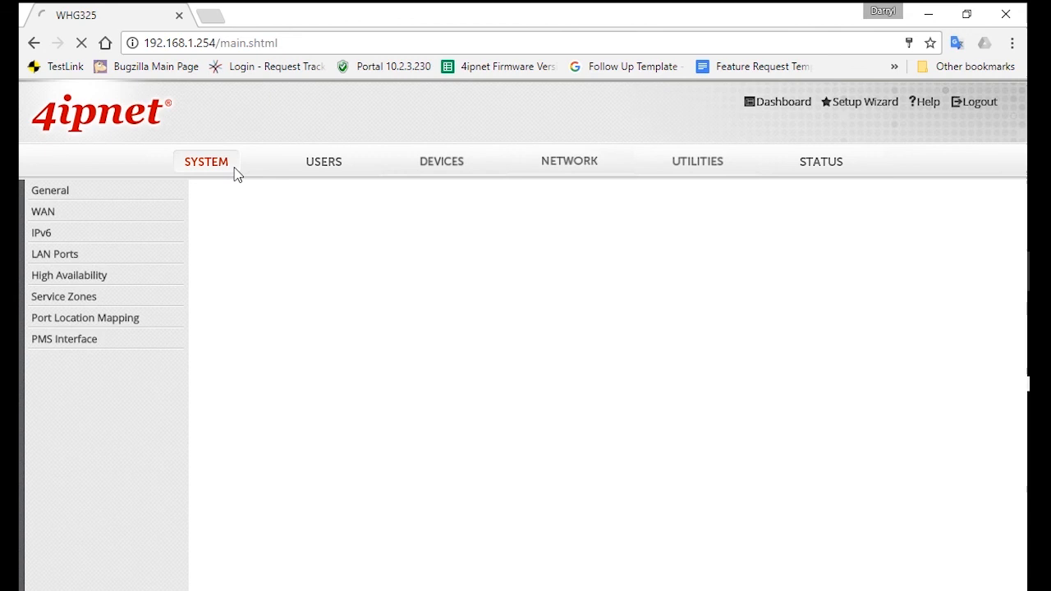
# - Show the Service Zone Settings list with the Default zone and SZ1–SZ4
pyautogui.click(62, 295)
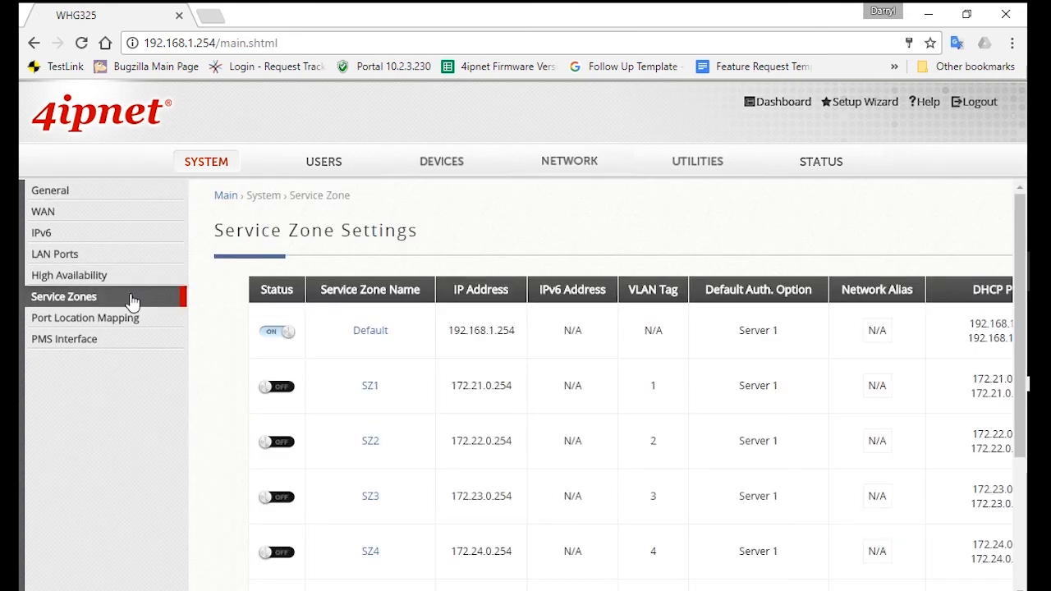
pyautogui.moveTo(374, 383)
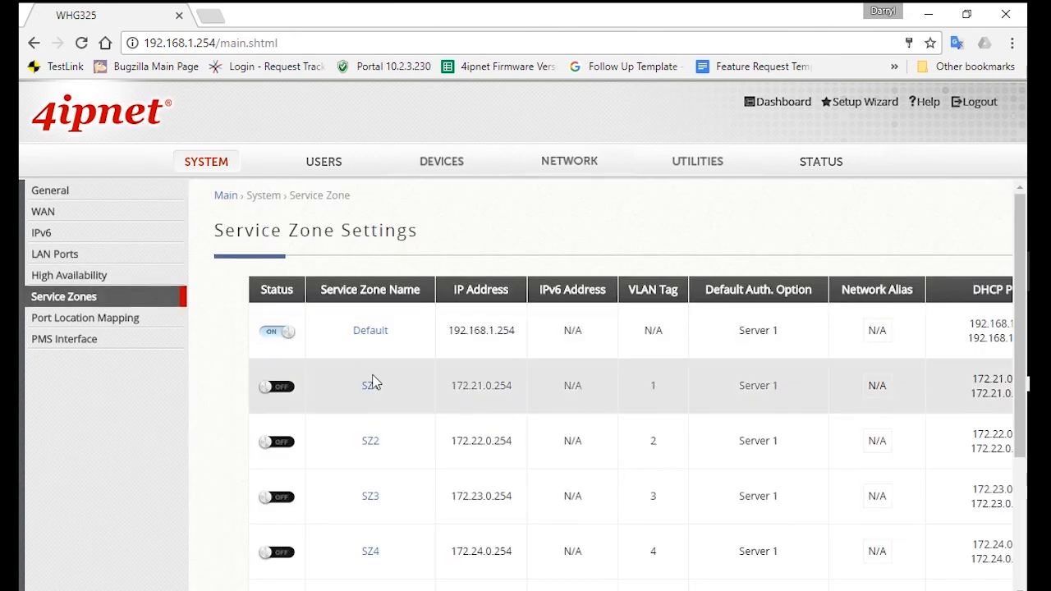
pyautogui.moveTo(428, 381)
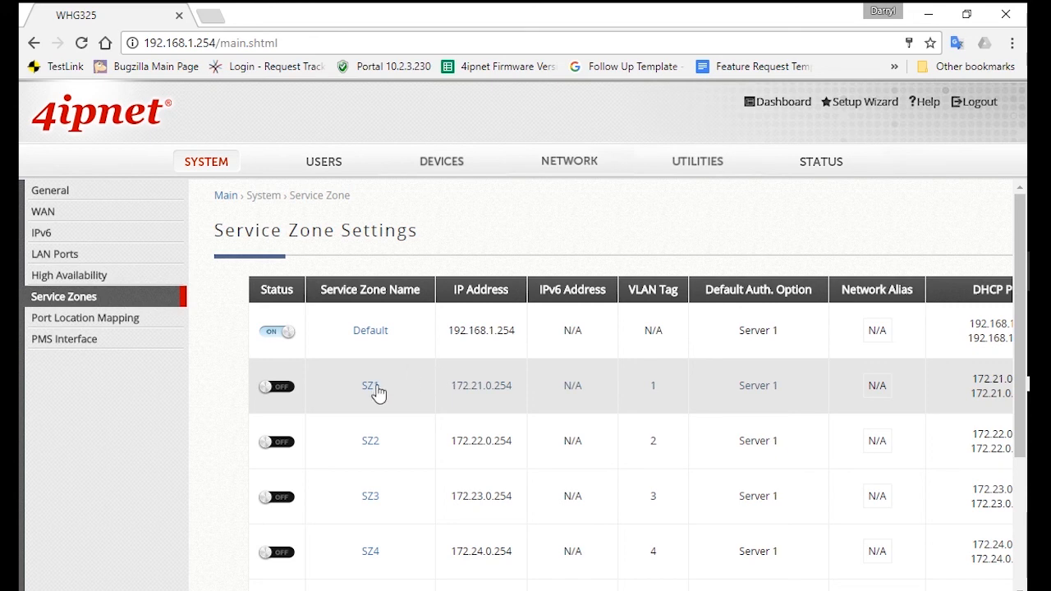
# - Enable the SZ1 service zone and change its name to Guest
pyautogui.click(368, 385)
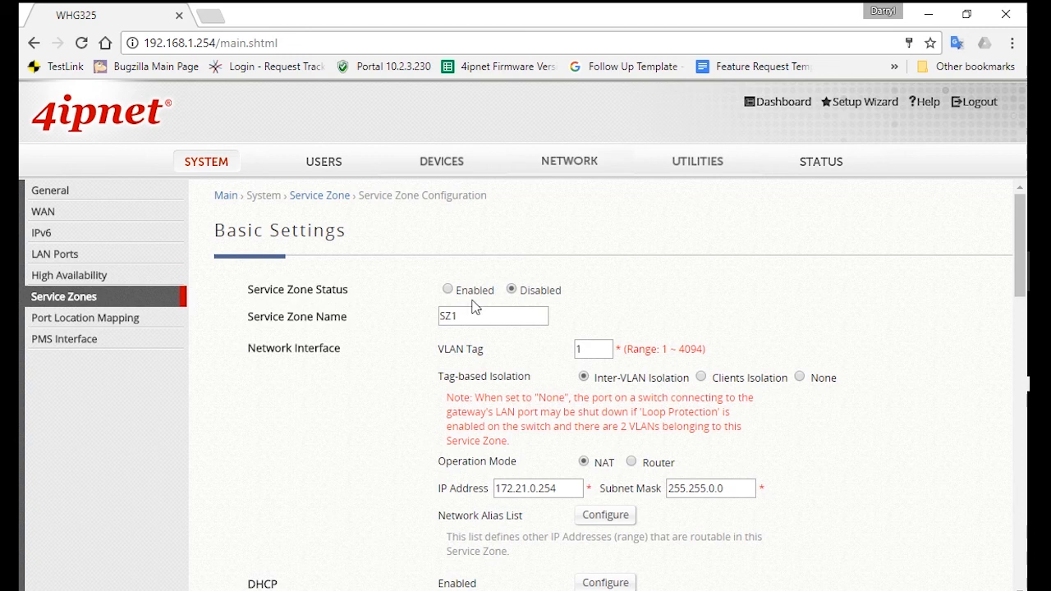
pyautogui.click(447, 290)
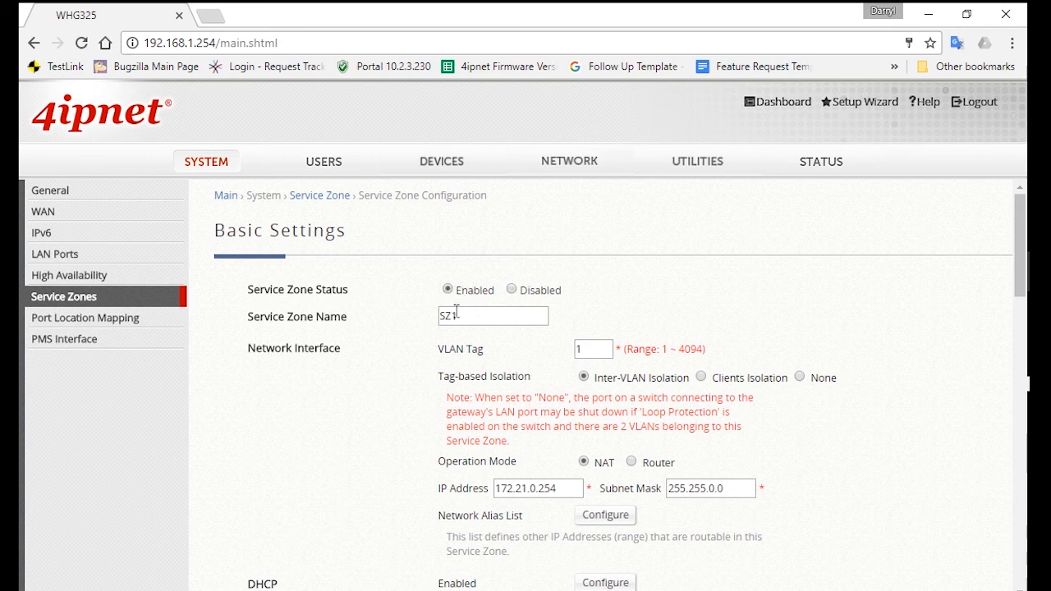
pyautogui.write('Gue')
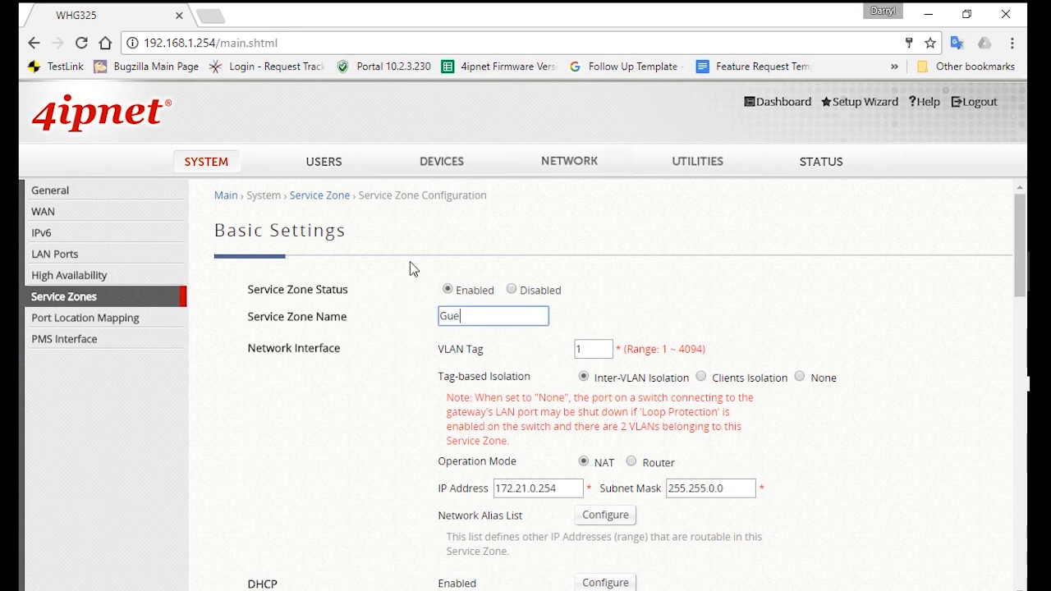
pyautogui.click(593, 348)
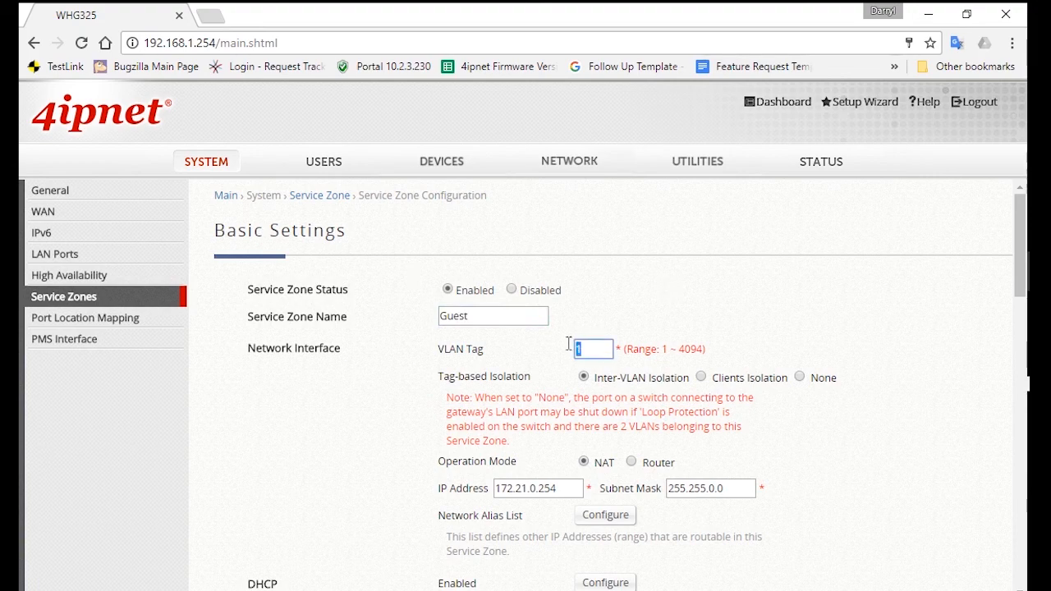
# - Move down to the Authentication Settings showing authentication enabled with Policy 1
pyautogui.scroll(-3)
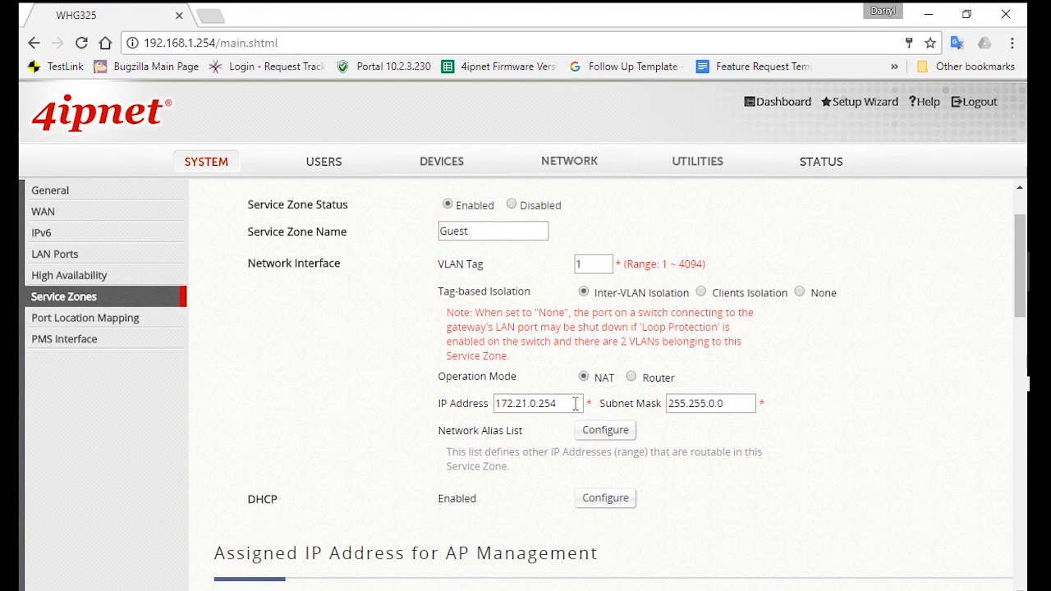
pyautogui.scroll(-3)
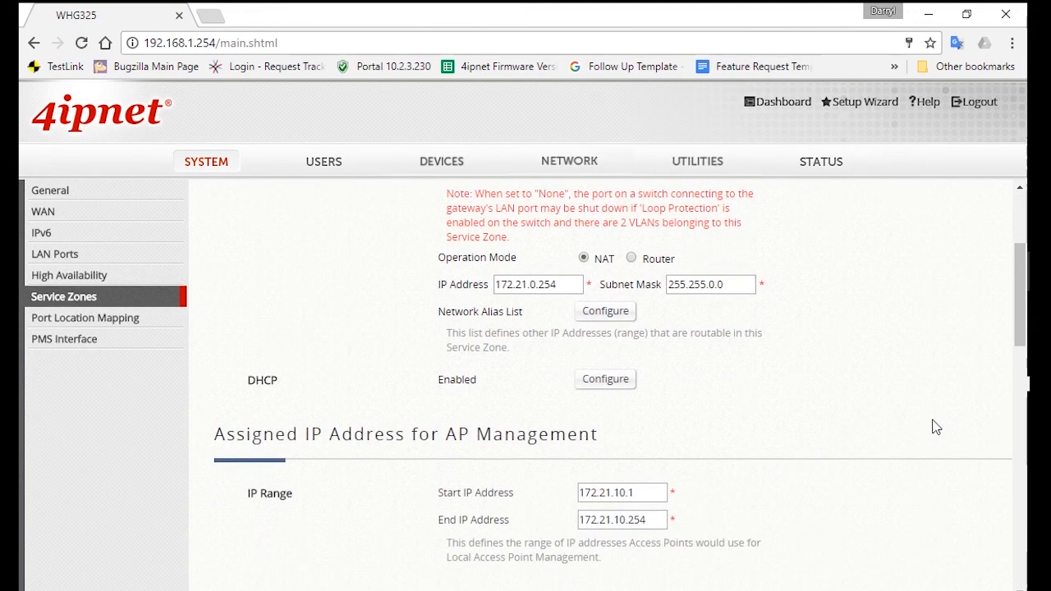
pyautogui.scroll(-3)
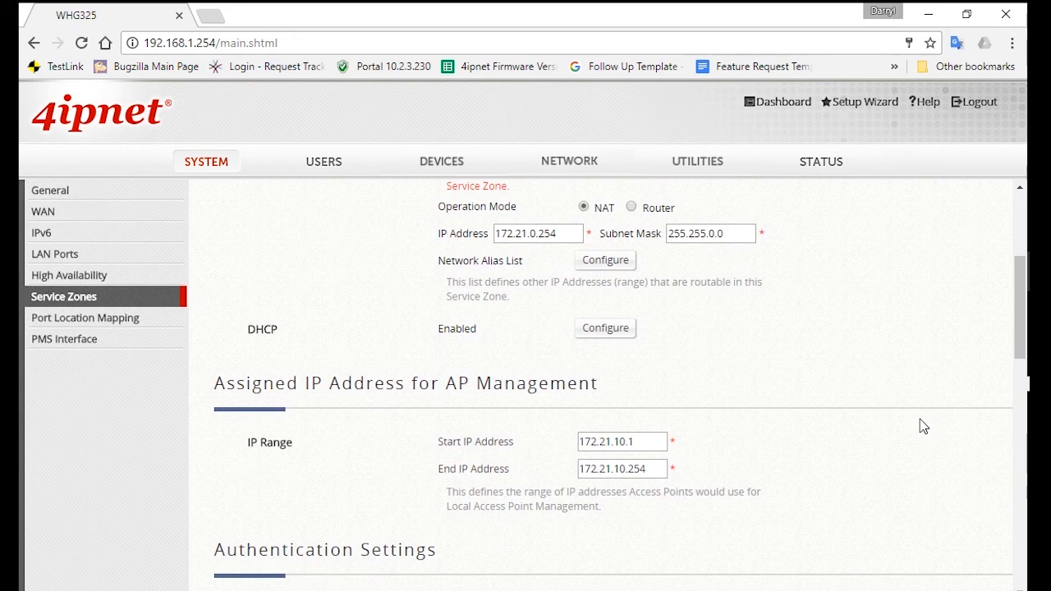
pyautogui.scroll(-3)
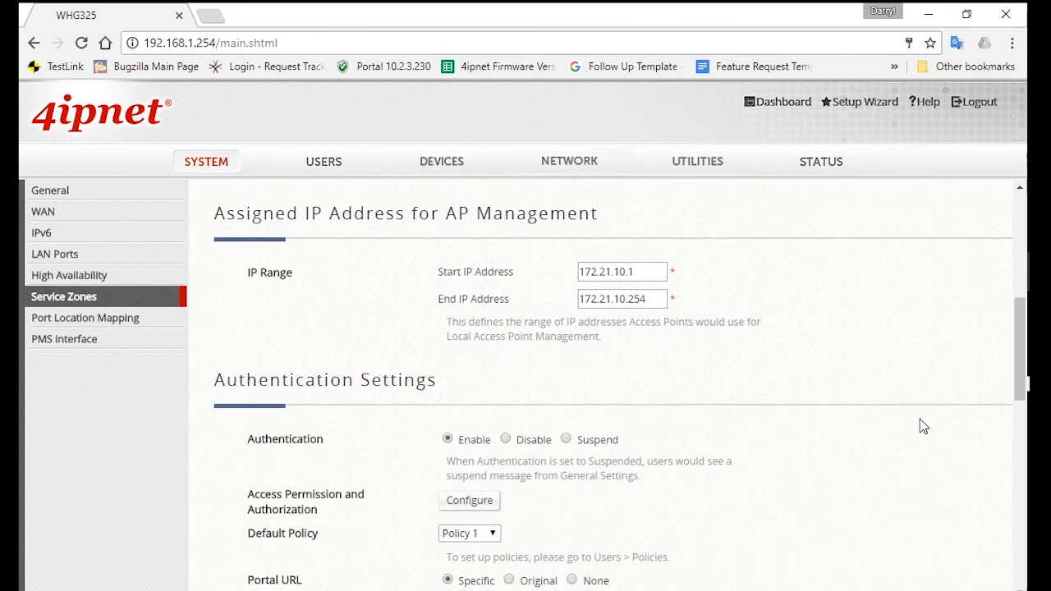
pyautogui.scroll(-3)
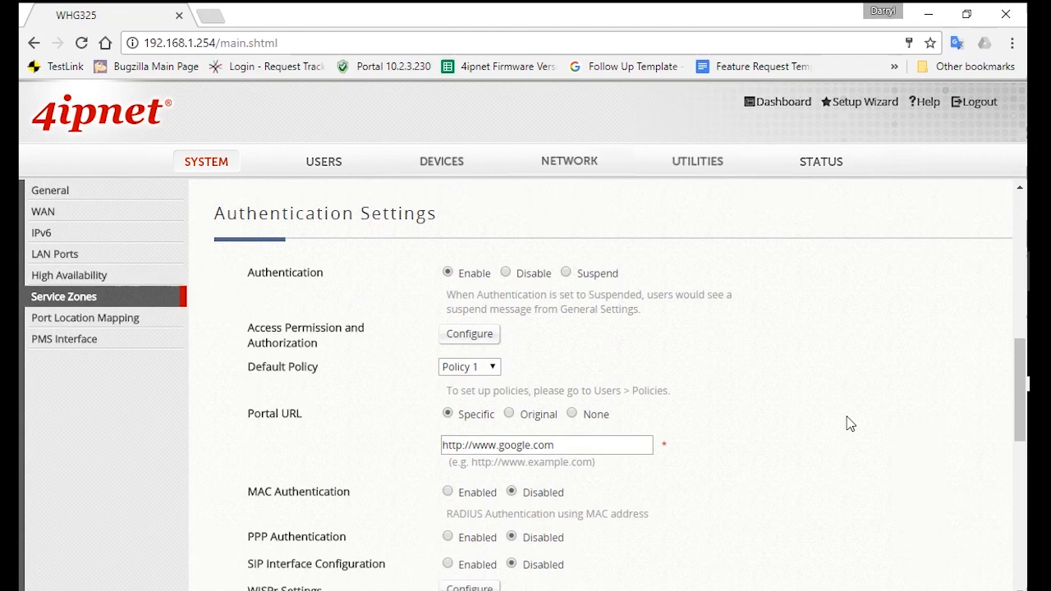
pyautogui.doubleClick(326, 211)
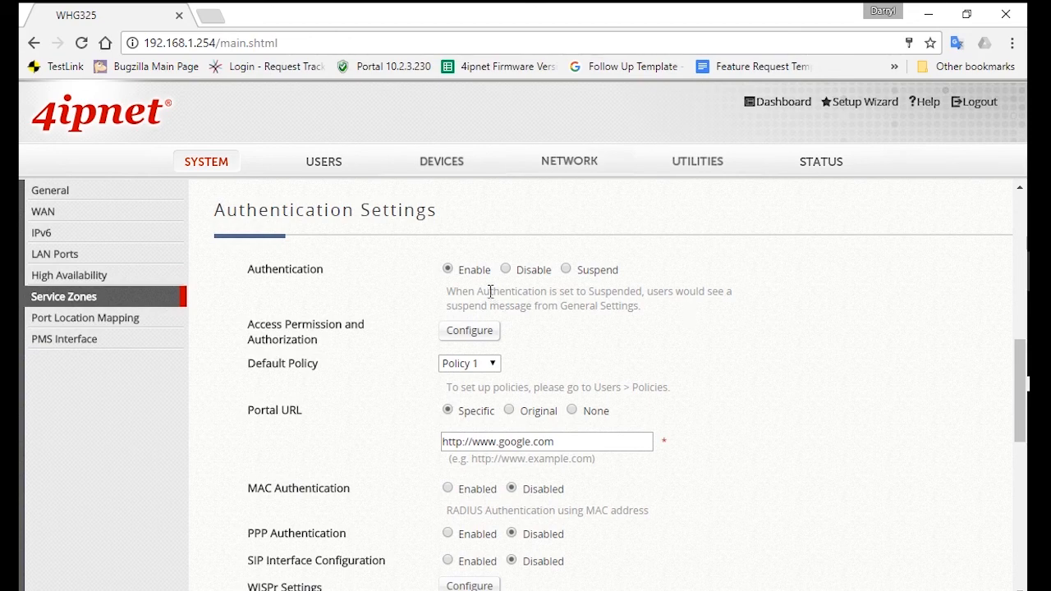
pyautogui.doubleClick(476, 270)
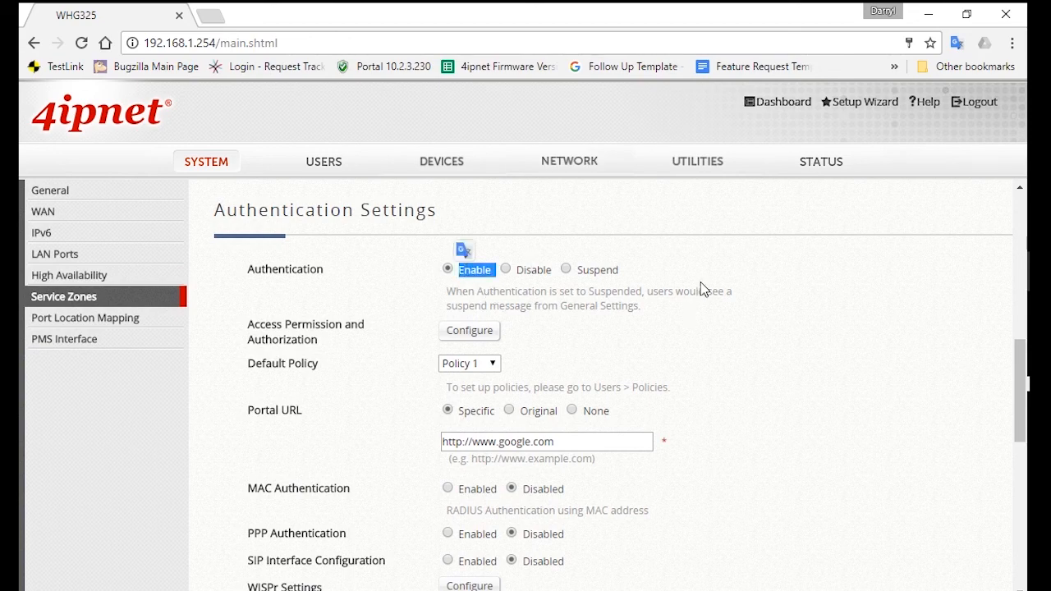
# - Make On-Demand the default authentication with only Server 1 and On-Demand enabled, and apply
pyautogui.scroll(-3)
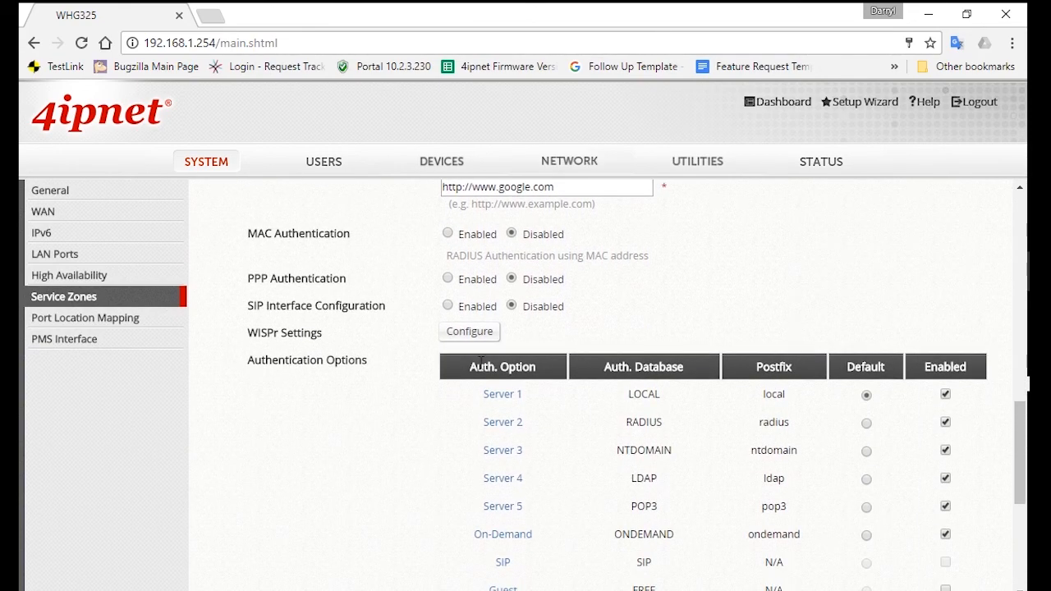
pyautogui.scroll(-3)
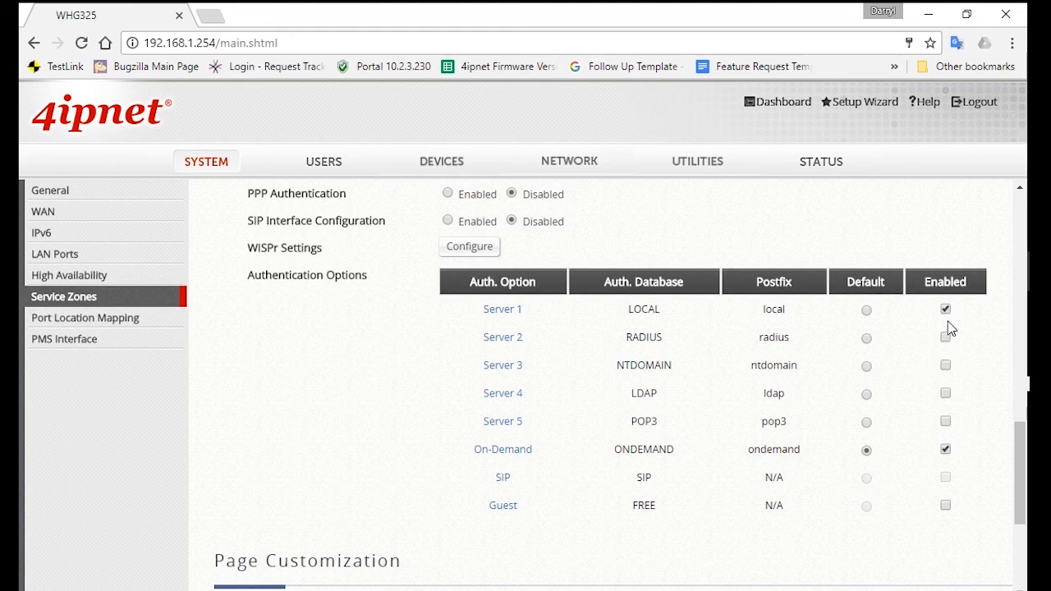
pyautogui.scroll(-3)
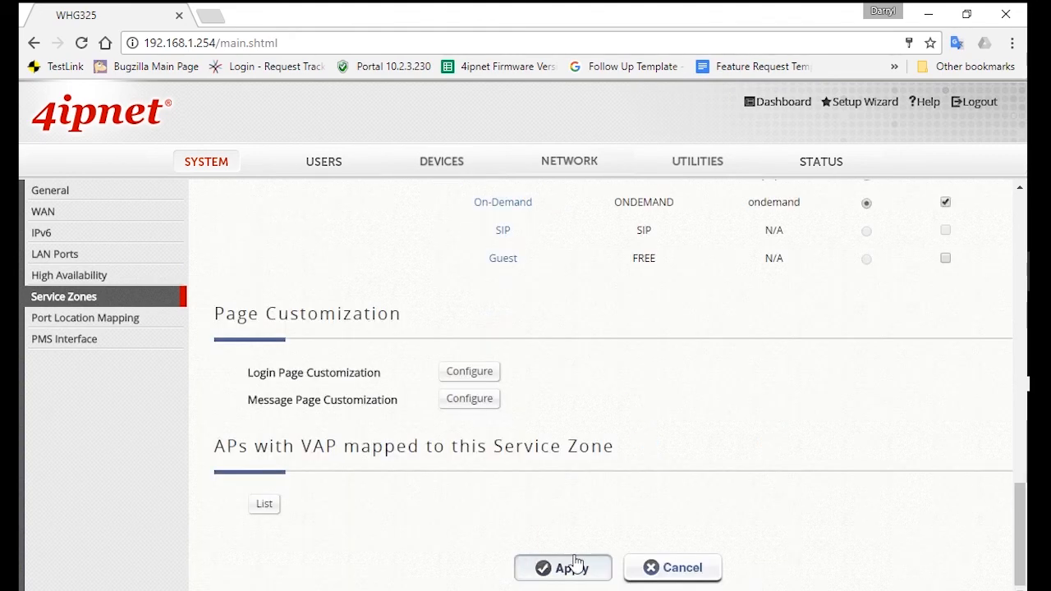
pyautogui.click(566, 568)
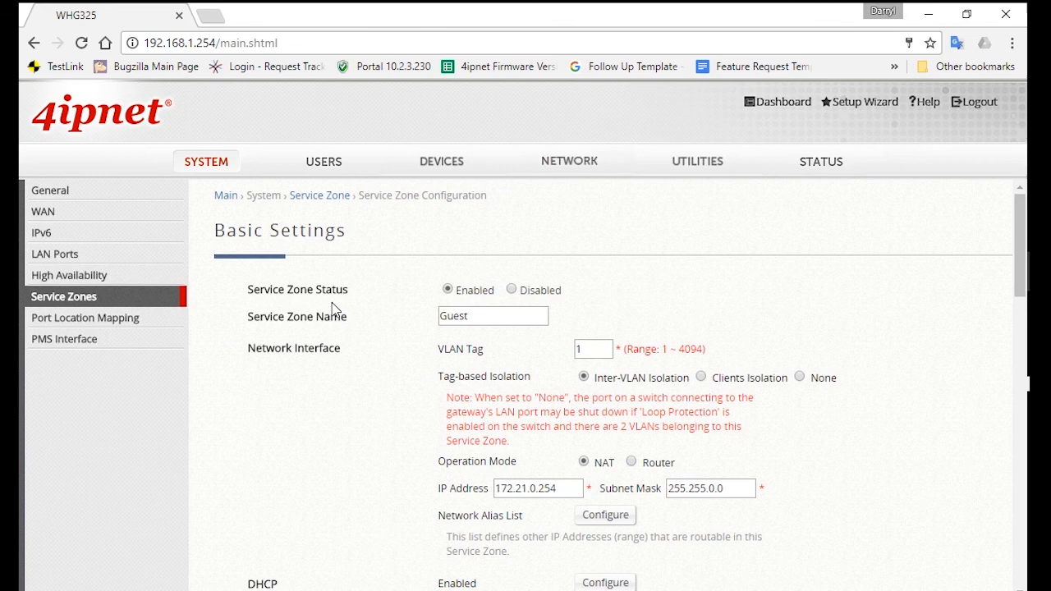
pyautogui.moveTo(306, 343)
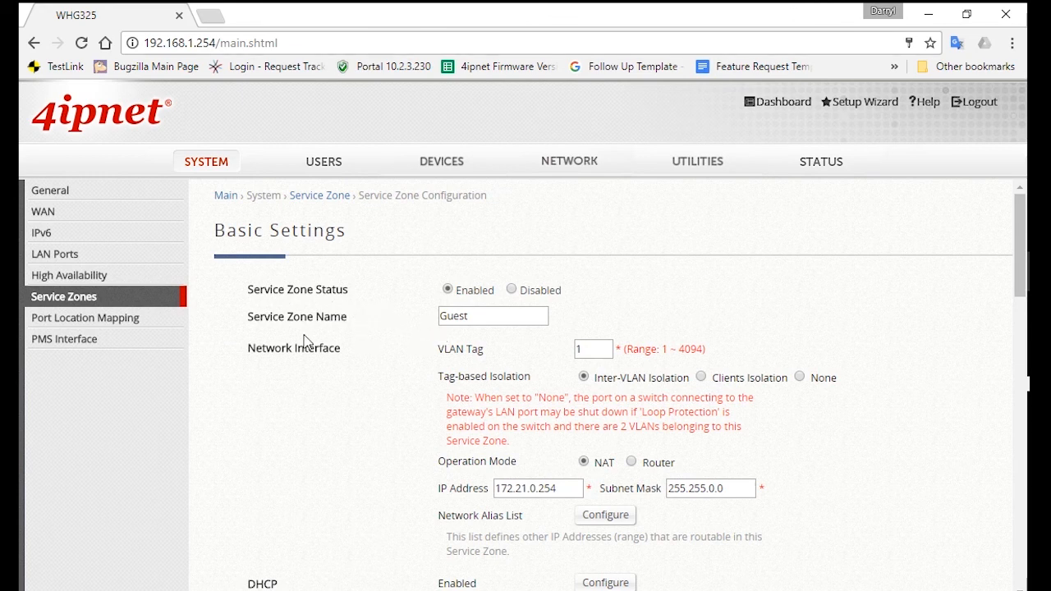
# - Return to the zone list showing Guest enabled with On-Demand, then go to USERS
pyautogui.click(63, 297)
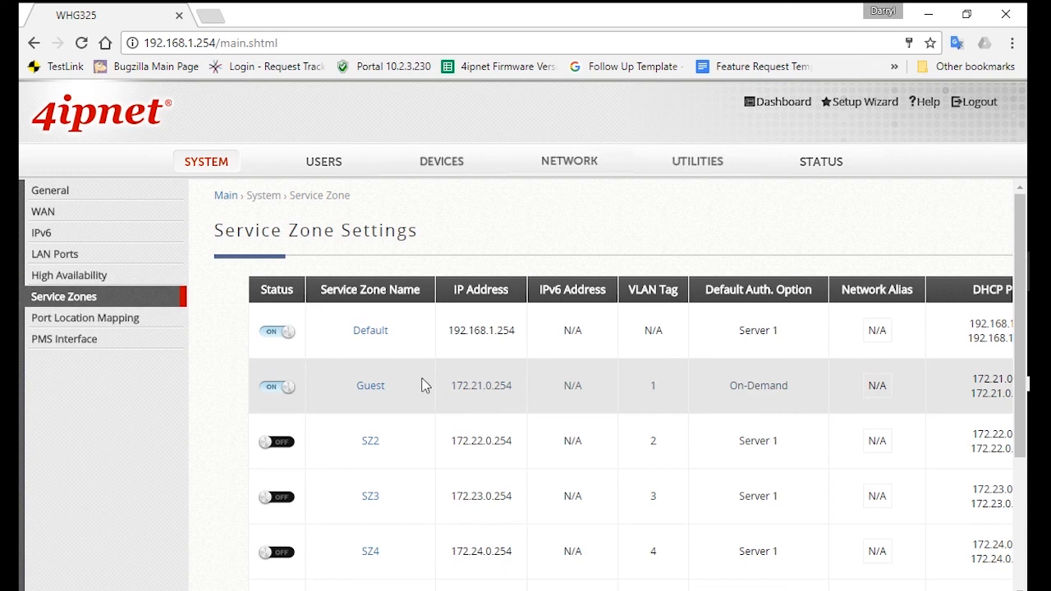
pyautogui.moveTo(344, 396)
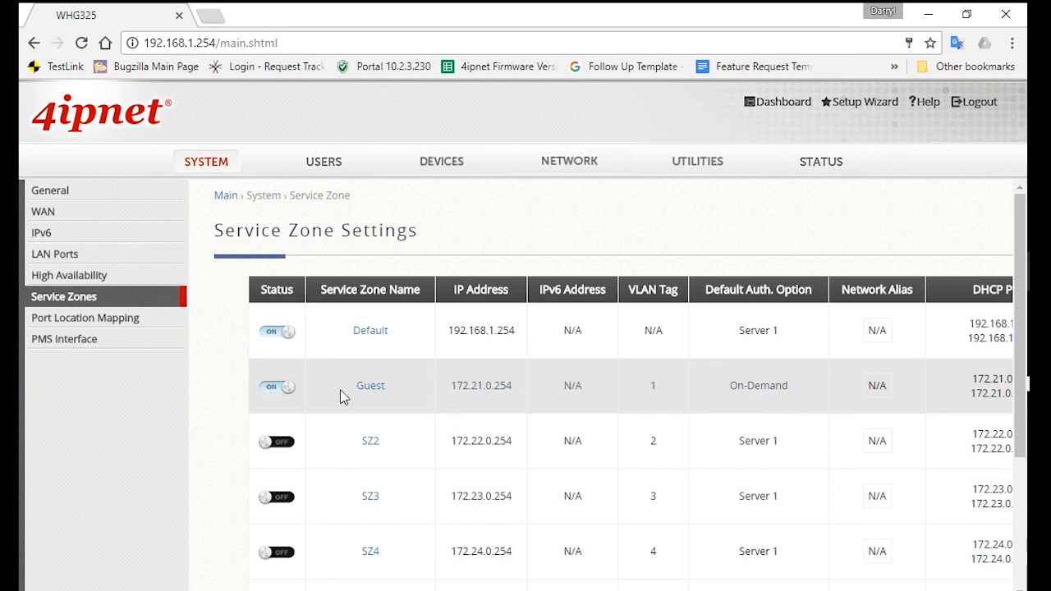
pyautogui.moveTo(286, 389)
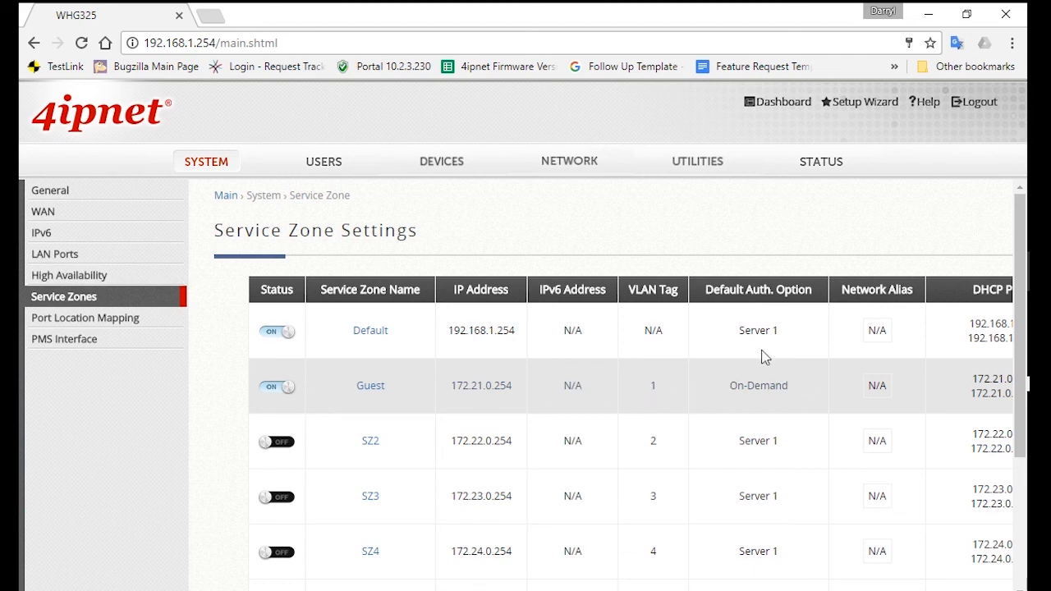
pyautogui.moveTo(434, 246)
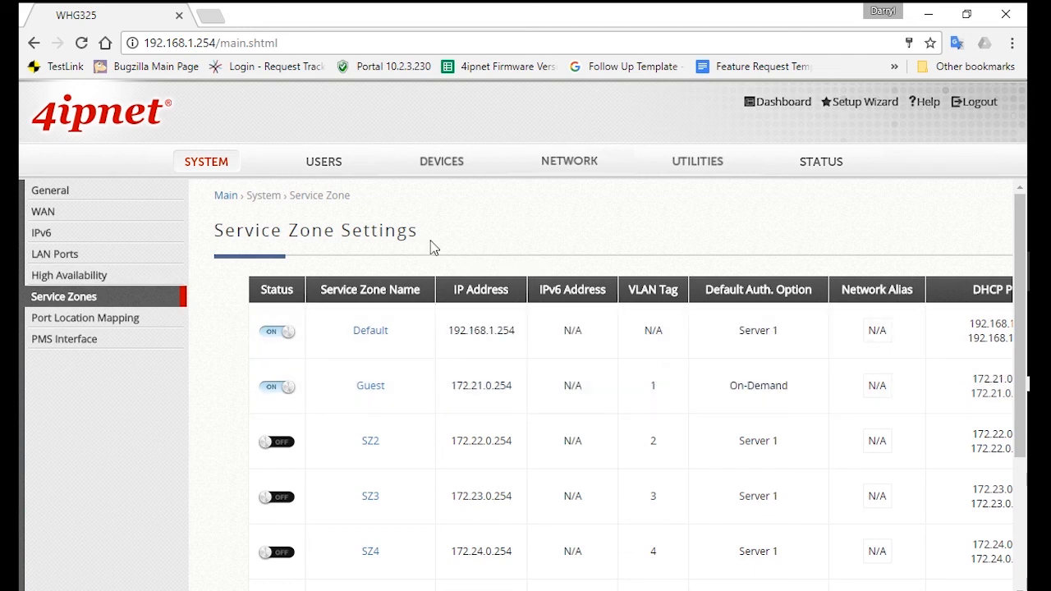
pyautogui.click(322, 161)
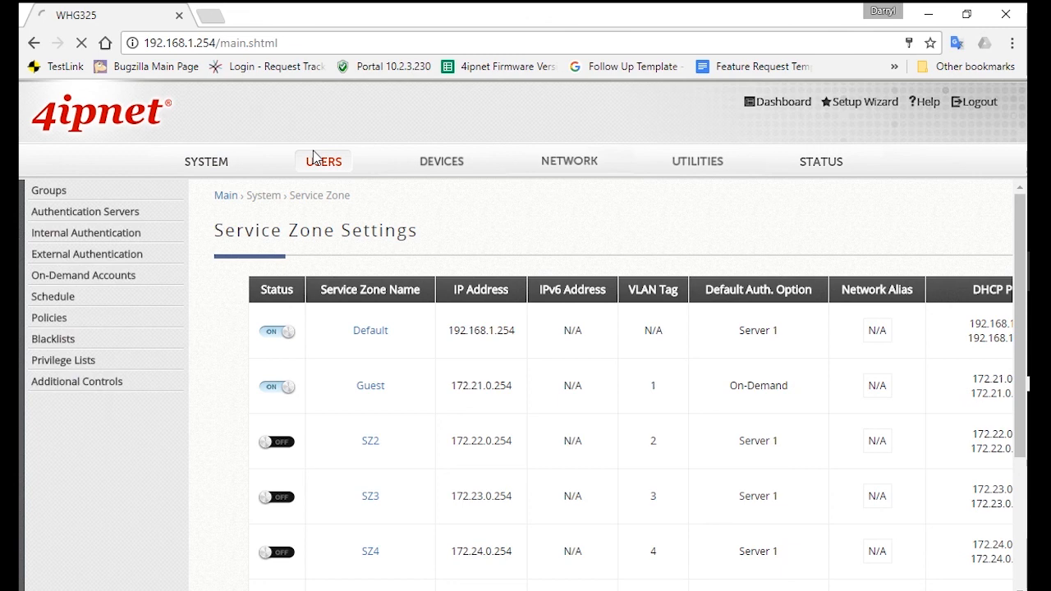
# - Reach the On-Demand Billing Plans page under Internal Authentication and dismiss the plan-number notice
pyautogui.click(322, 161)
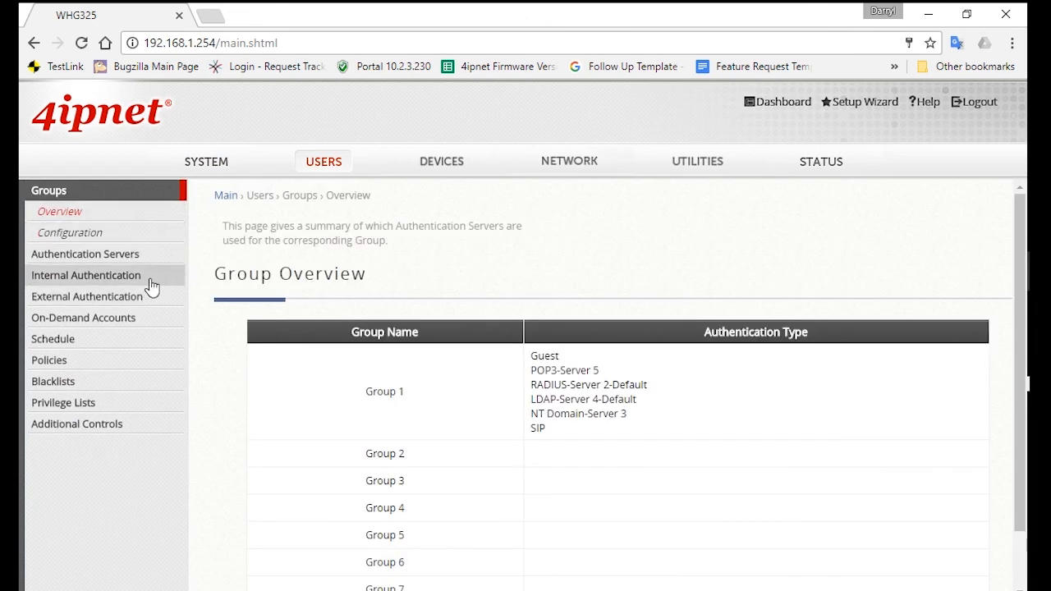
pyautogui.click(86, 276)
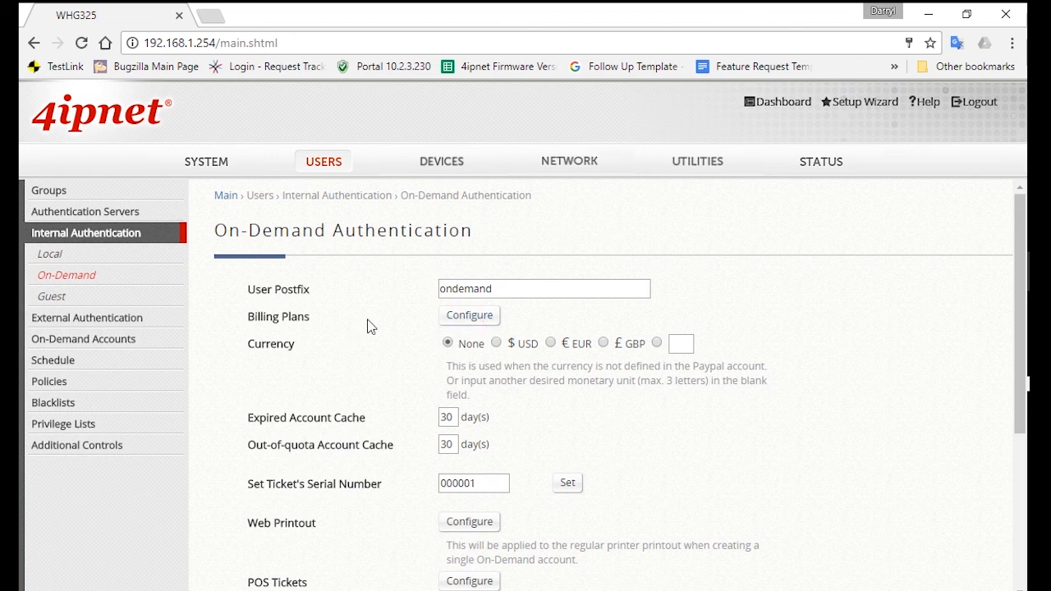
pyautogui.moveTo(457, 319)
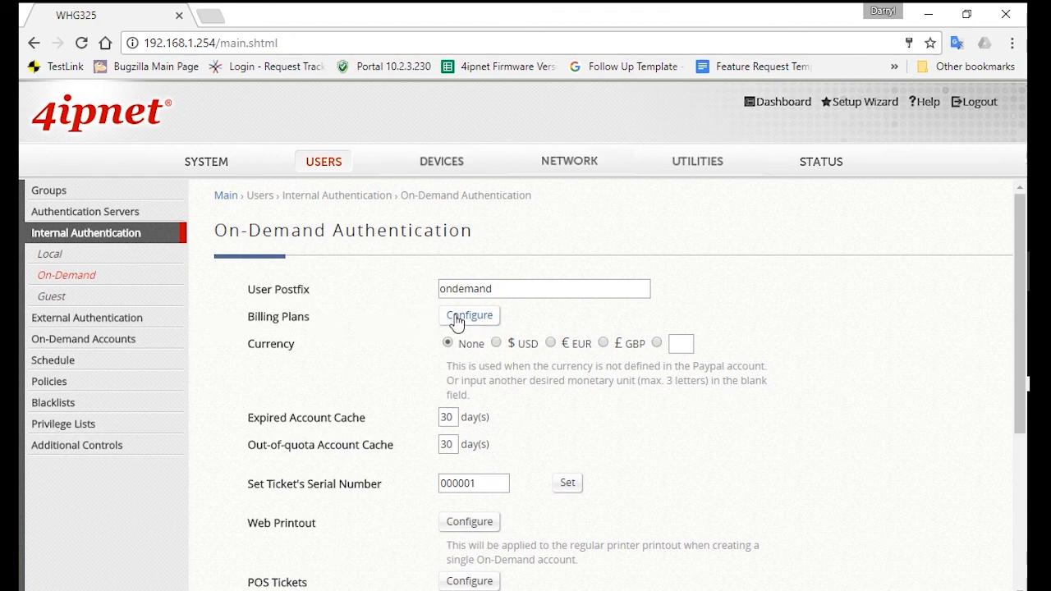
pyautogui.click(470, 315)
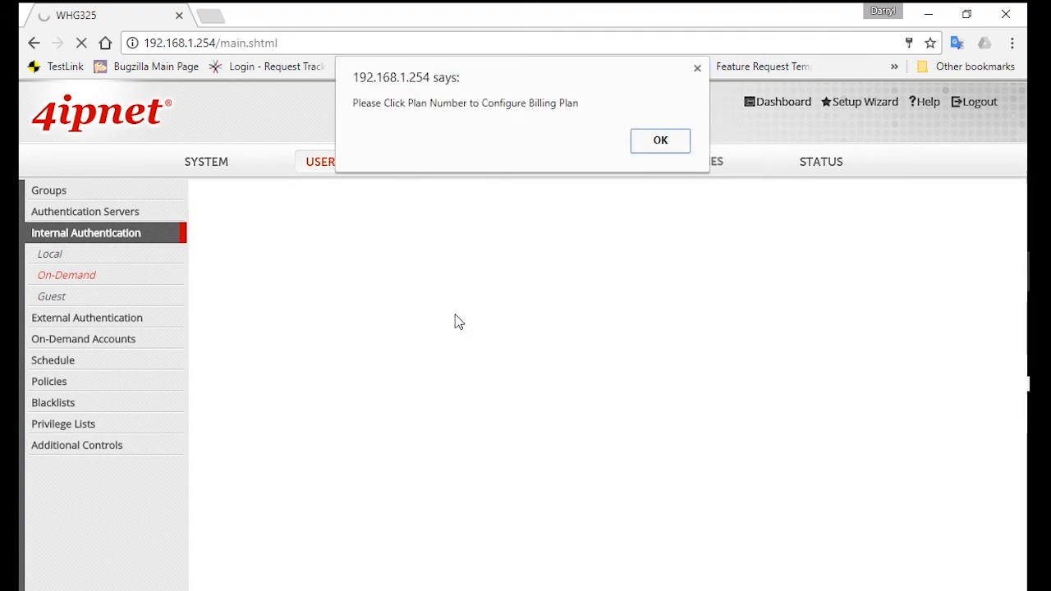
pyautogui.click(660, 142)
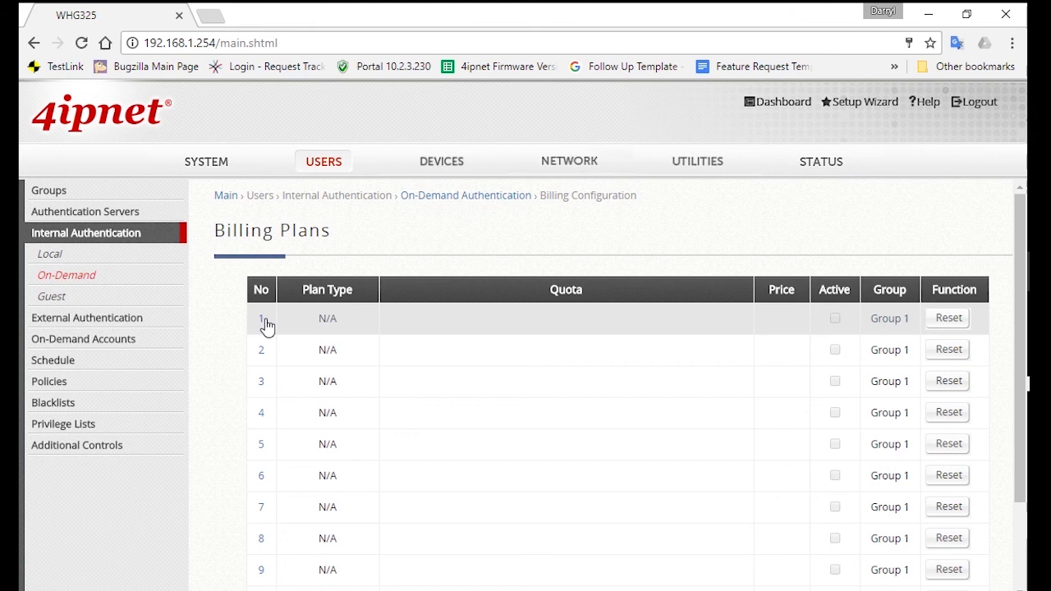
# - Set billing plan 1 to Hotel Cut-off time with 11:00 cut-off and 0.5 hour grace period
pyautogui.click(259, 319)
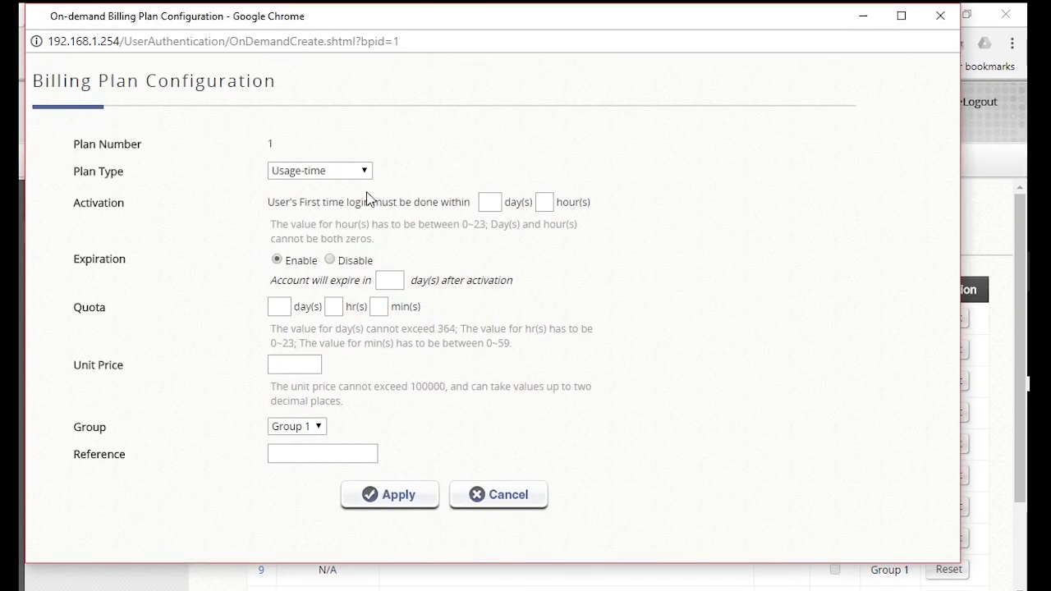
pyautogui.click(319, 169)
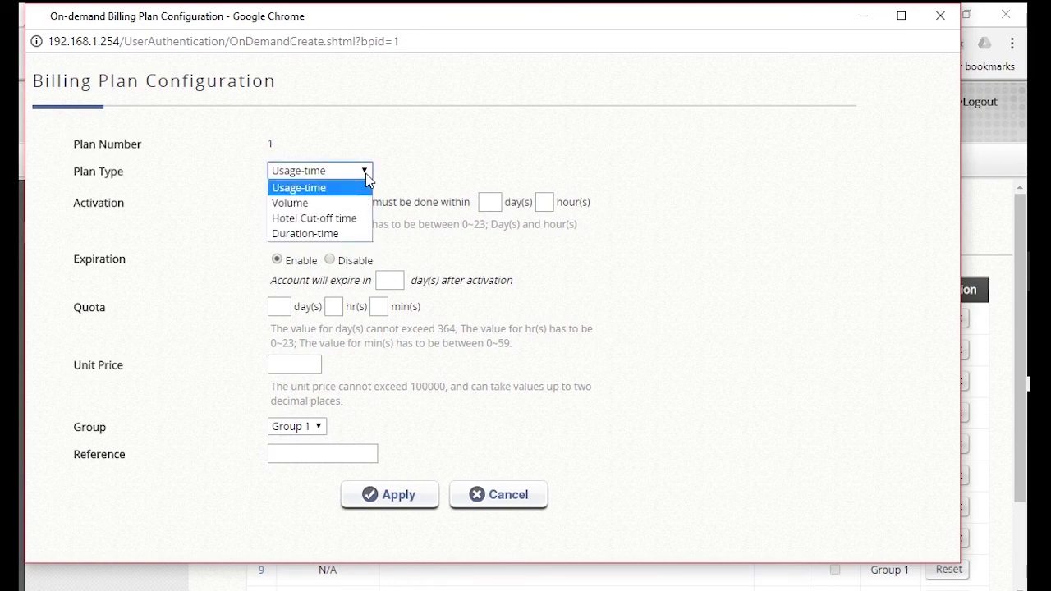
pyautogui.click(313, 219)
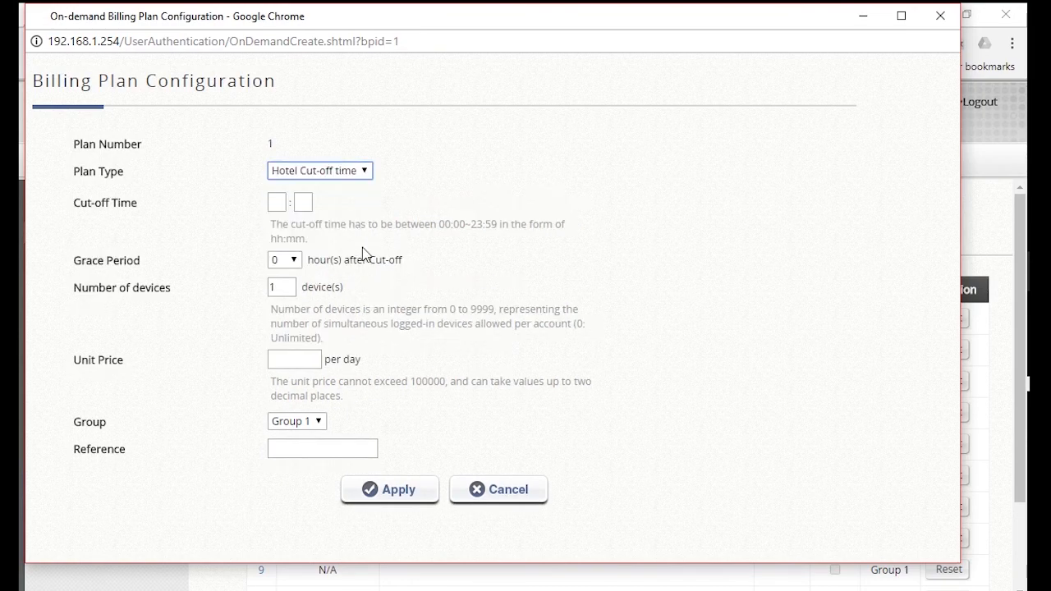
pyautogui.write('11')
pyautogui.click(302, 202)
pyautogui.write('00')
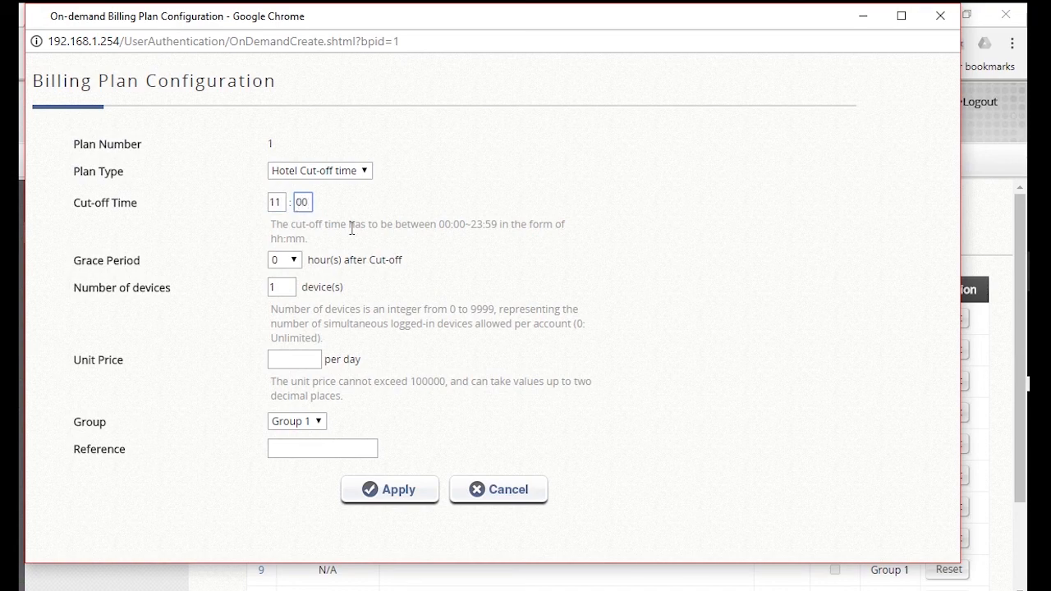
pyautogui.click(283, 259)
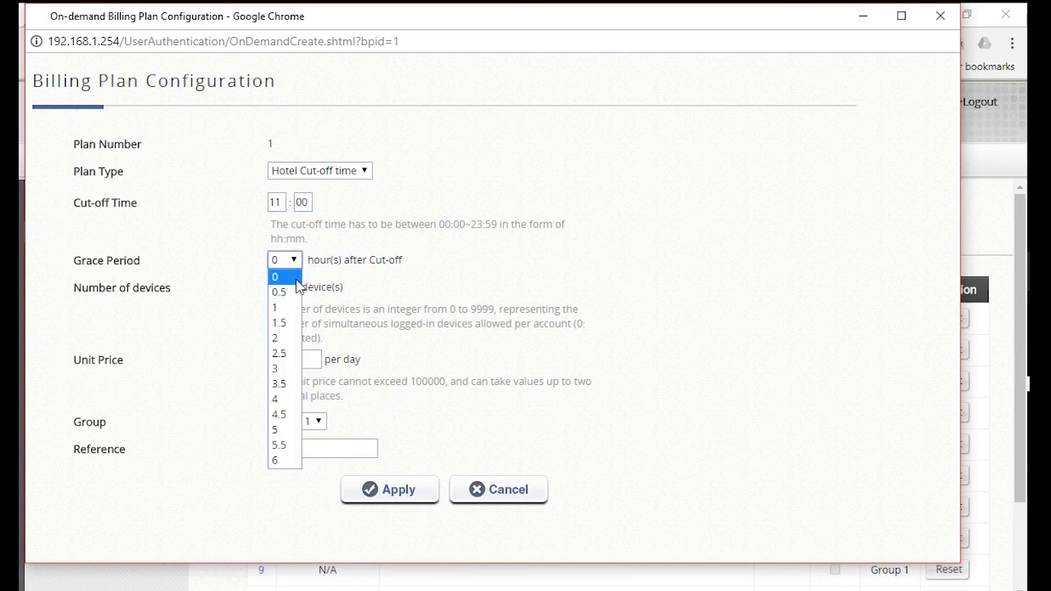
pyautogui.click(280, 293)
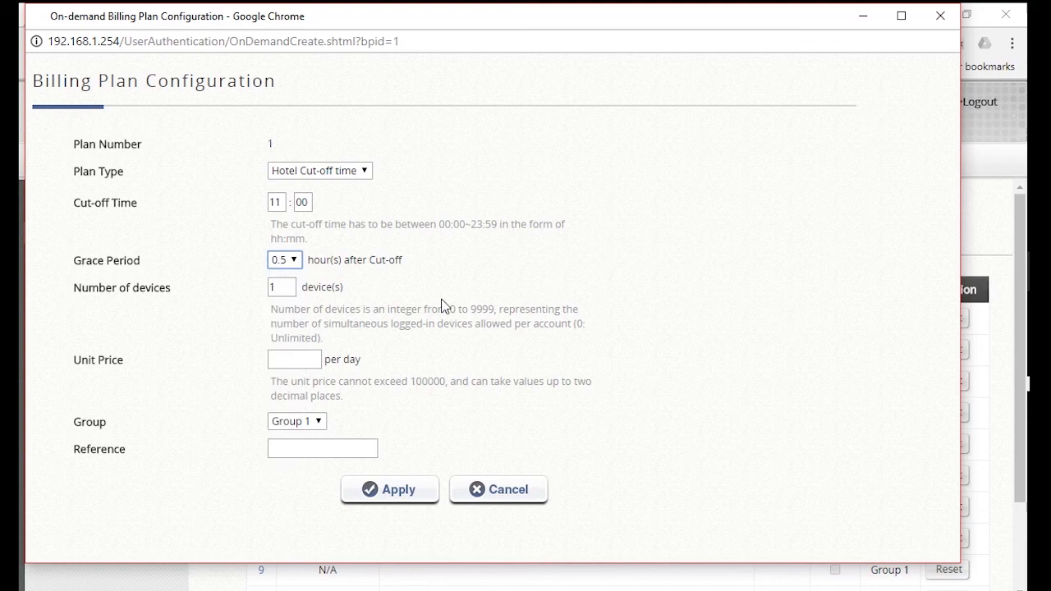
pyautogui.moveTo(497, 286)
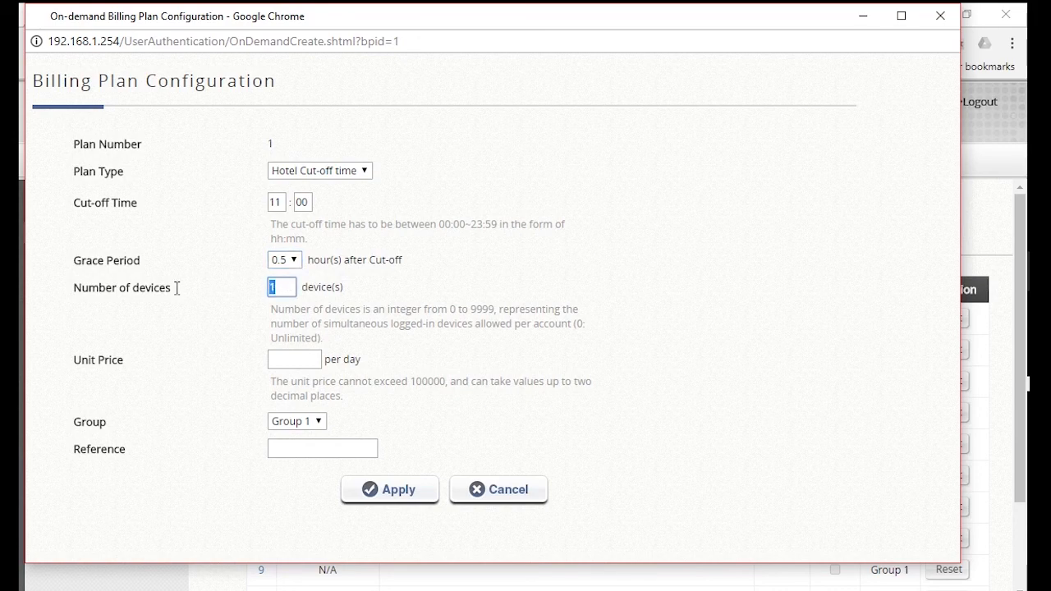
# - Give plan 1 device limit 0, price 10, Group 2 and reference Premium, then apply
pyautogui.write('0')
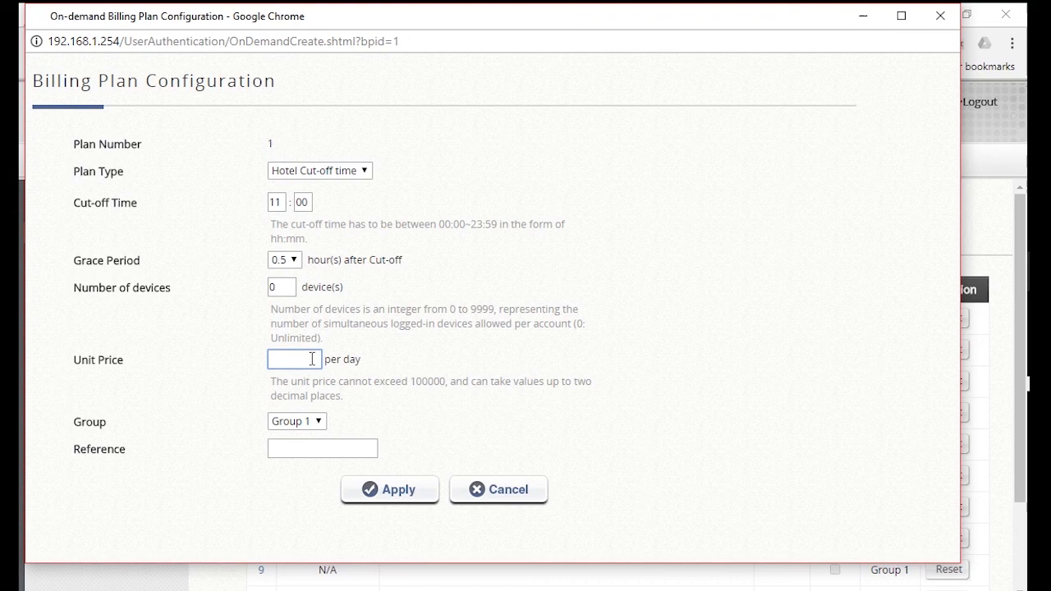
pyautogui.write('10')
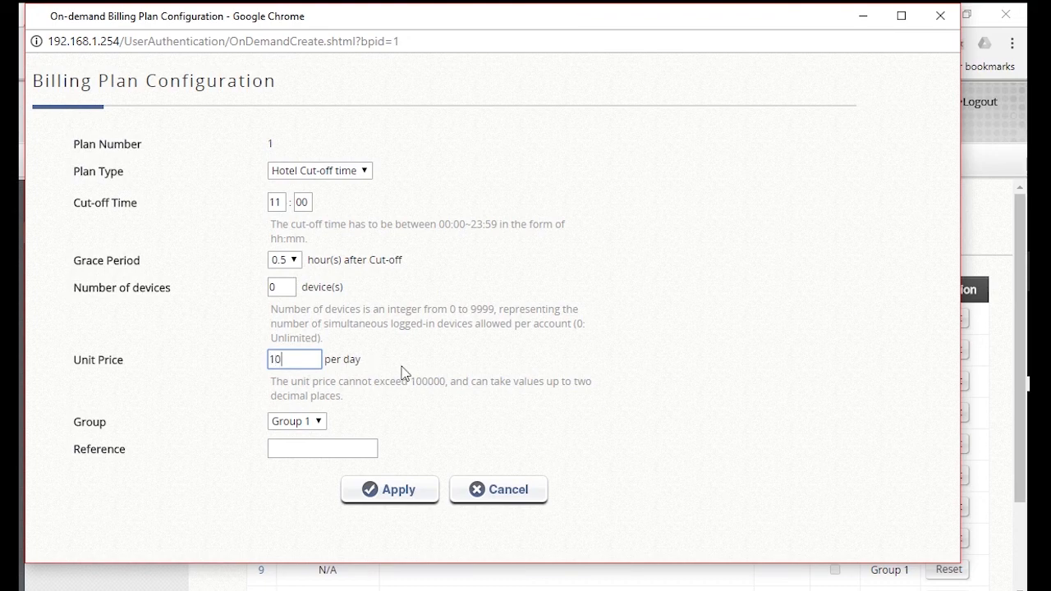
pyautogui.moveTo(299, 432)
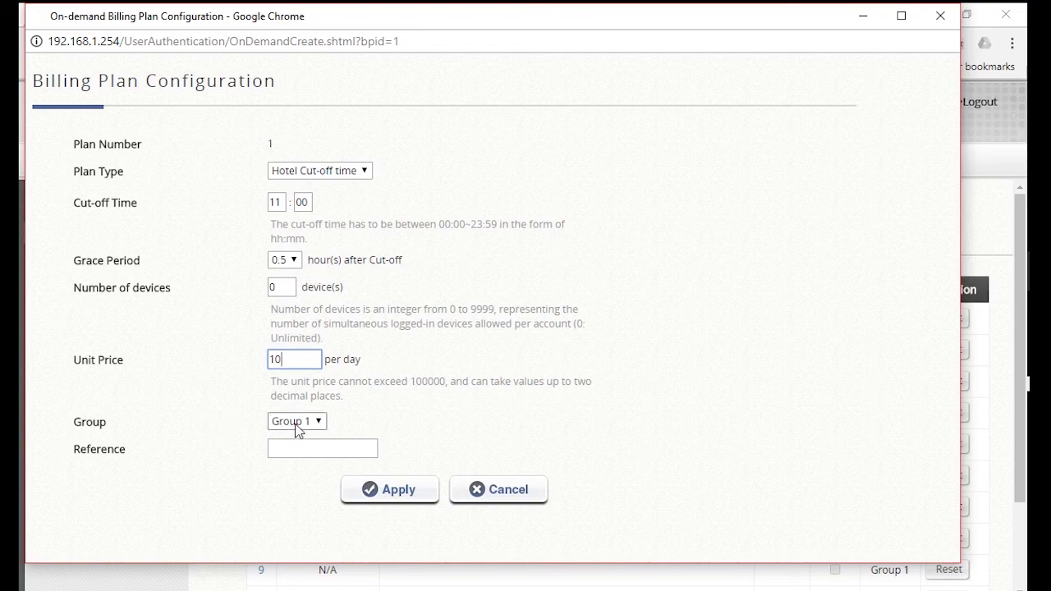
pyautogui.click(296, 420)
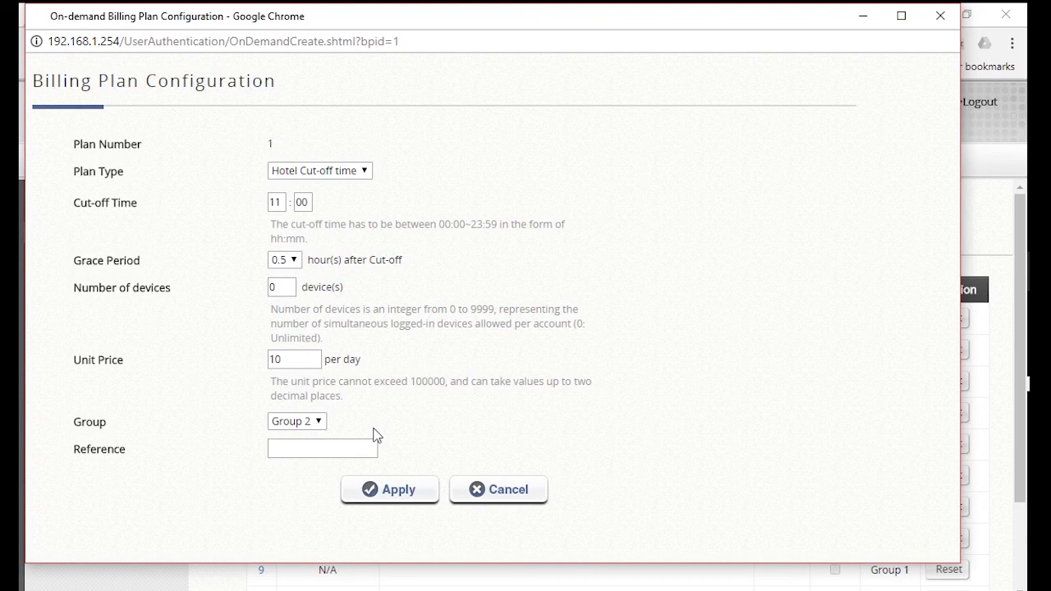
pyautogui.write('Prem')
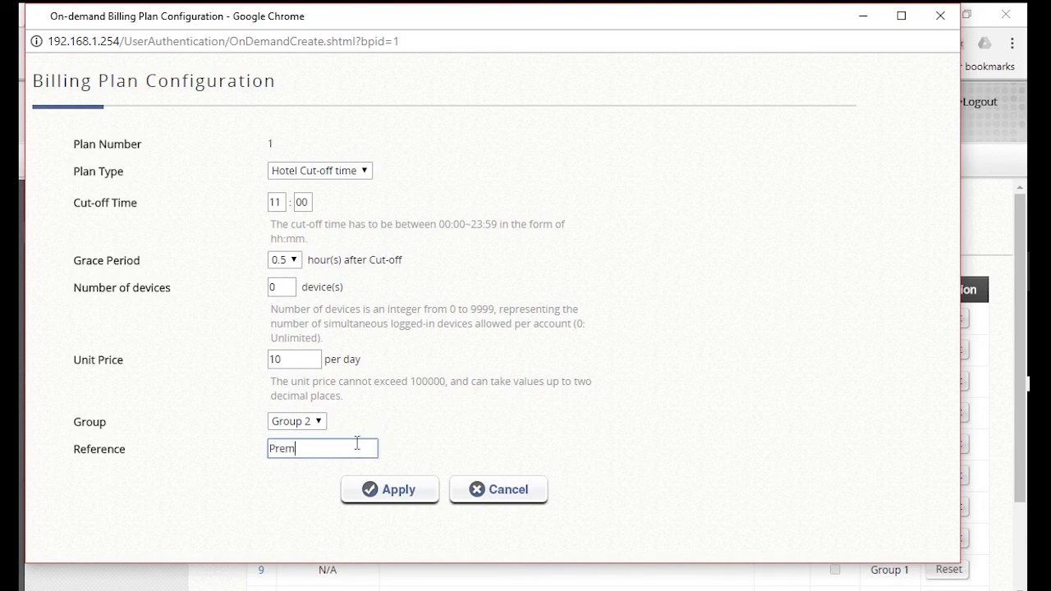
pyautogui.write('ium')
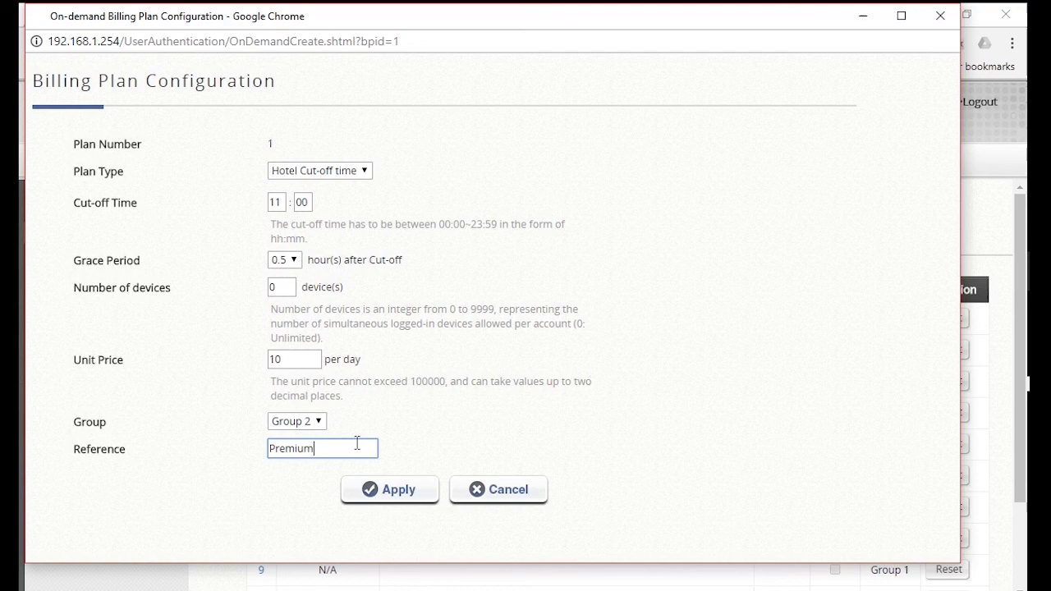
pyautogui.click(389, 489)
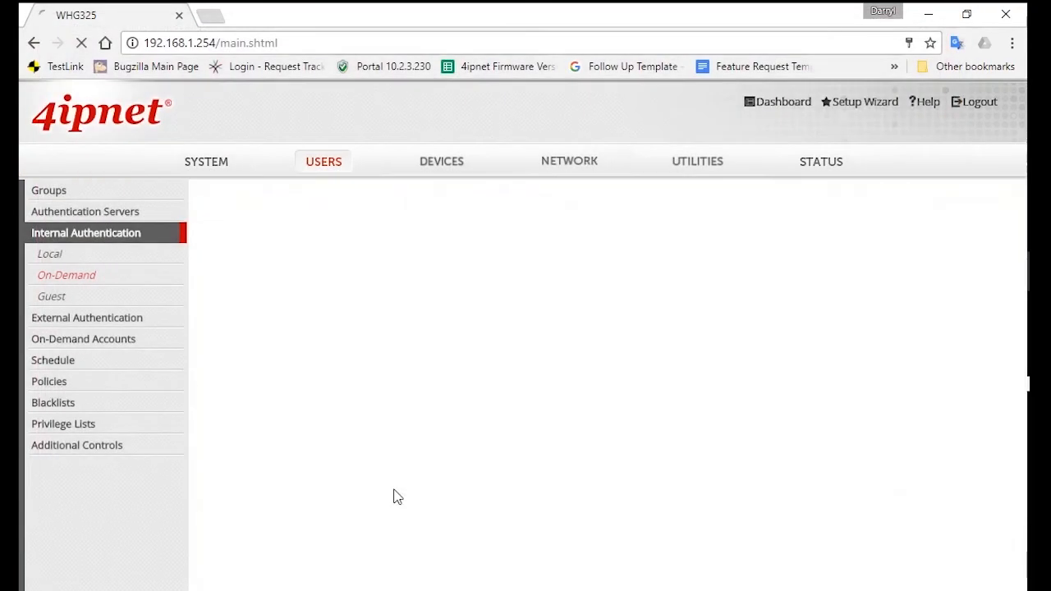
# - Tick the Active checkbox for billing plan 1 in the Billing Plans table
pyautogui.click(65, 276)
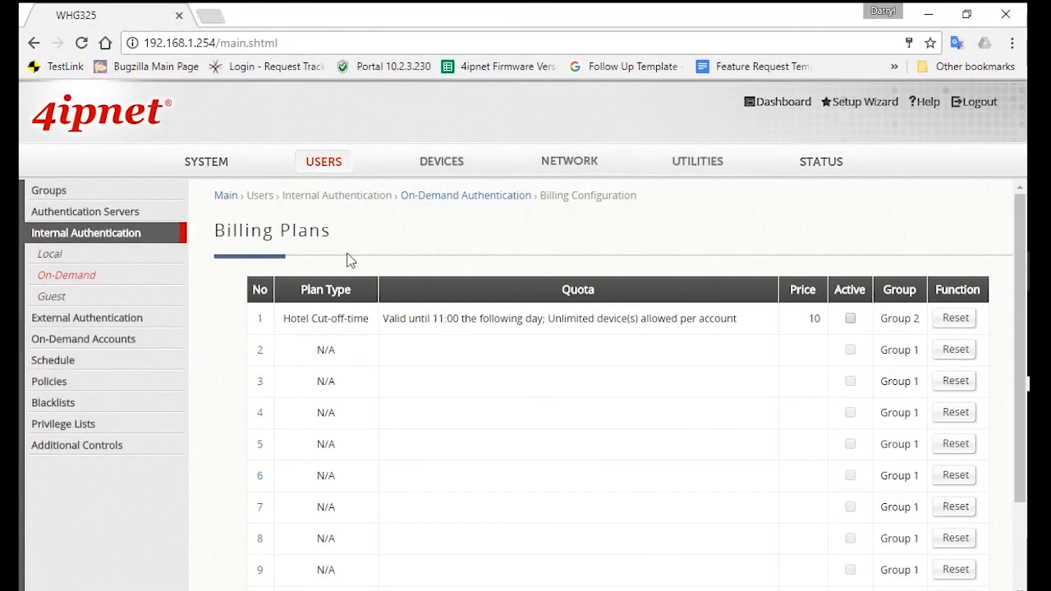
pyautogui.moveTo(867, 317)
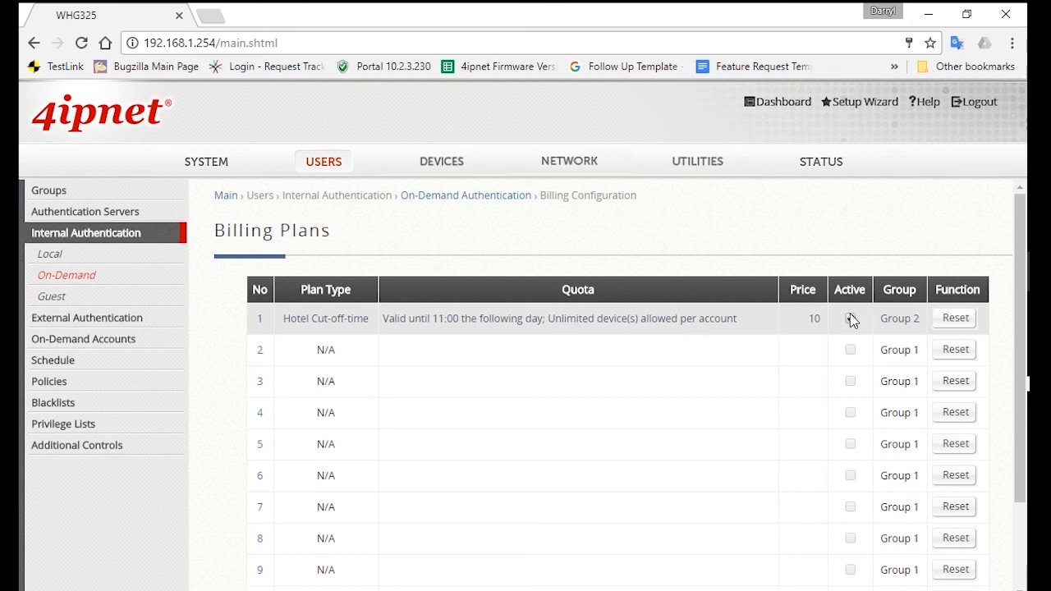
pyautogui.click(849, 319)
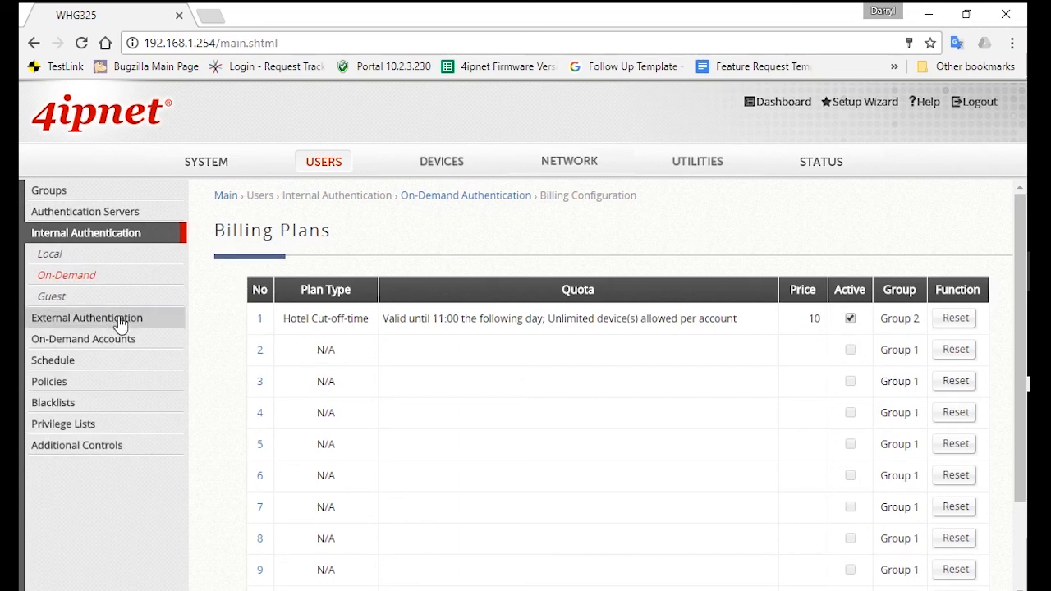
# - Select Group 2 in group configuration and replace its name with Guest
pyautogui.click(49, 191)
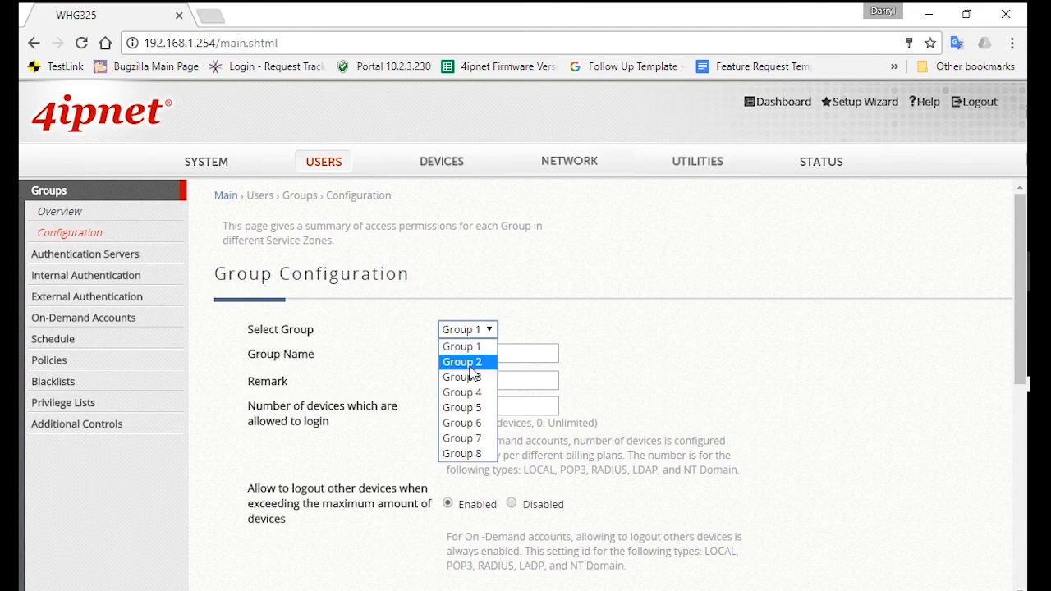
pyautogui.click(464, 361)
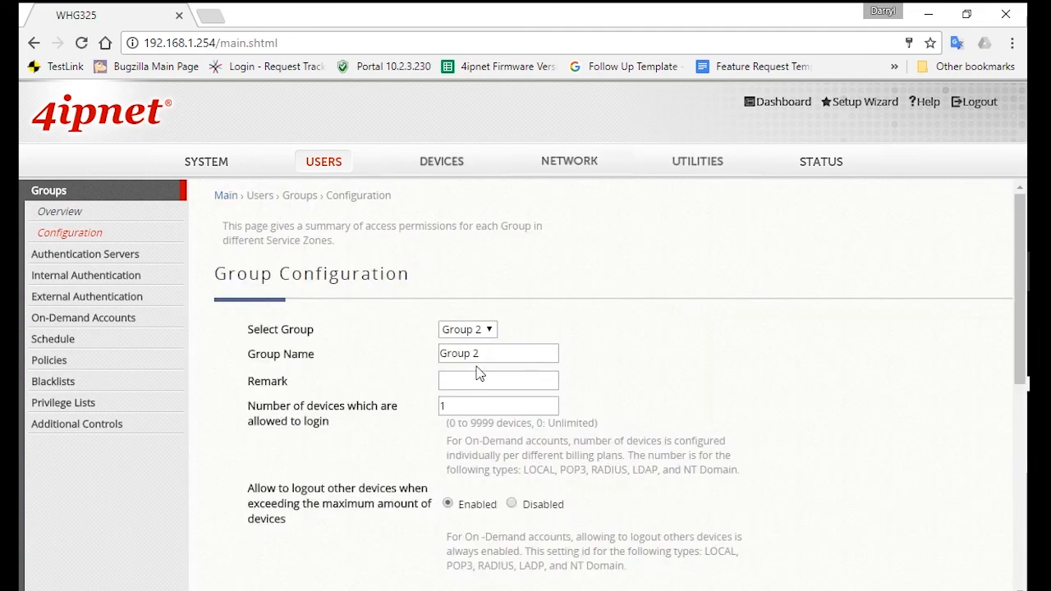
pyautogui.tripleClick(498, 353)
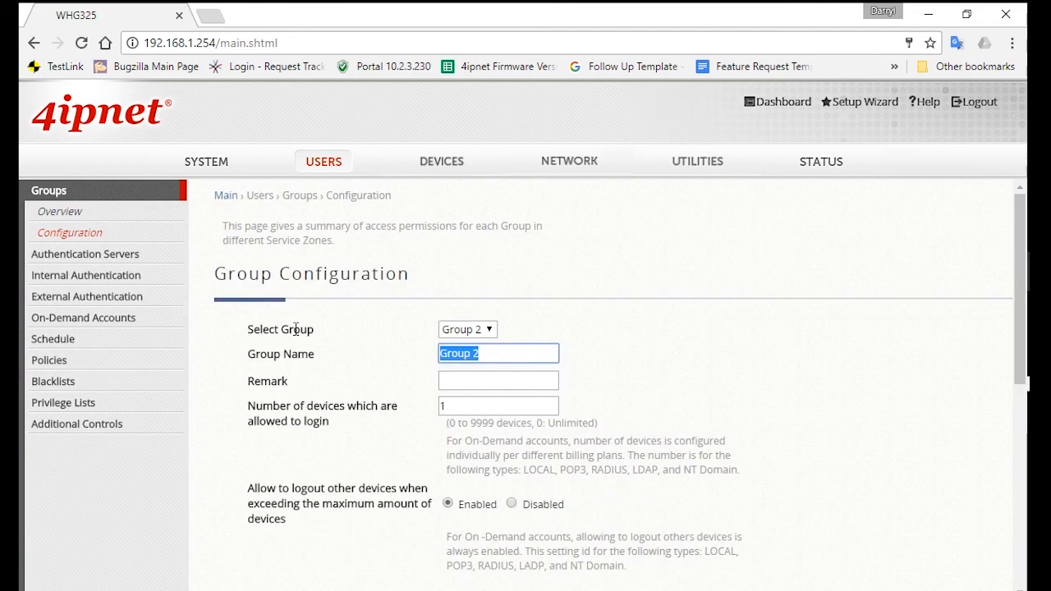
pyautogui.write('Guest')
pyautogui.click(498, 406)
pyautogui.write('0')
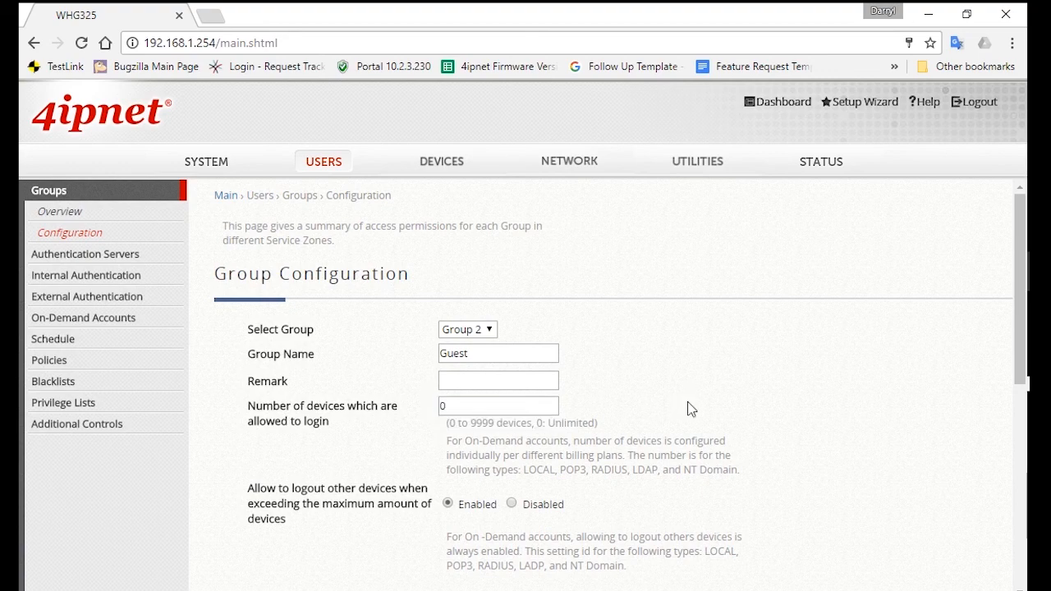
# - Leave only Service Zone: Guest permitted for the group and apply
pyautogui.scroll(-3)
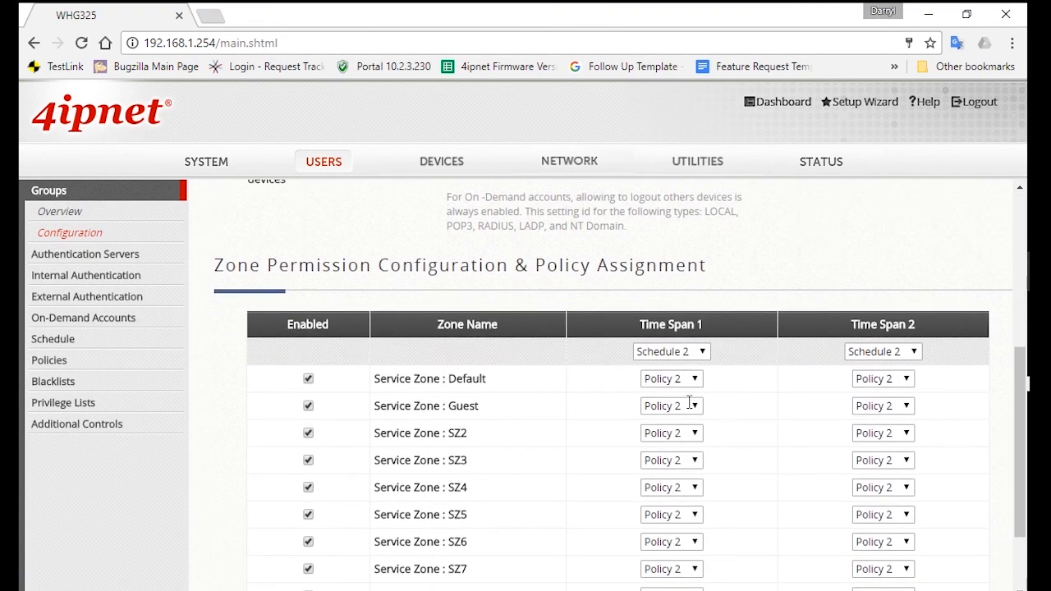
pyautogui.moveTo(658, 406)
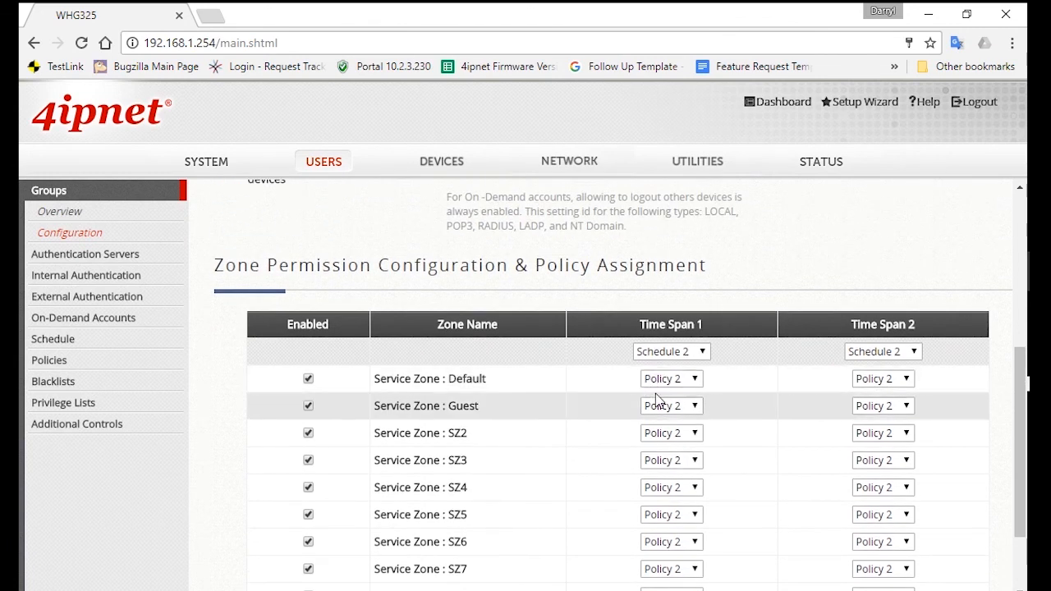
pyautogui.moveTo(647, 406)
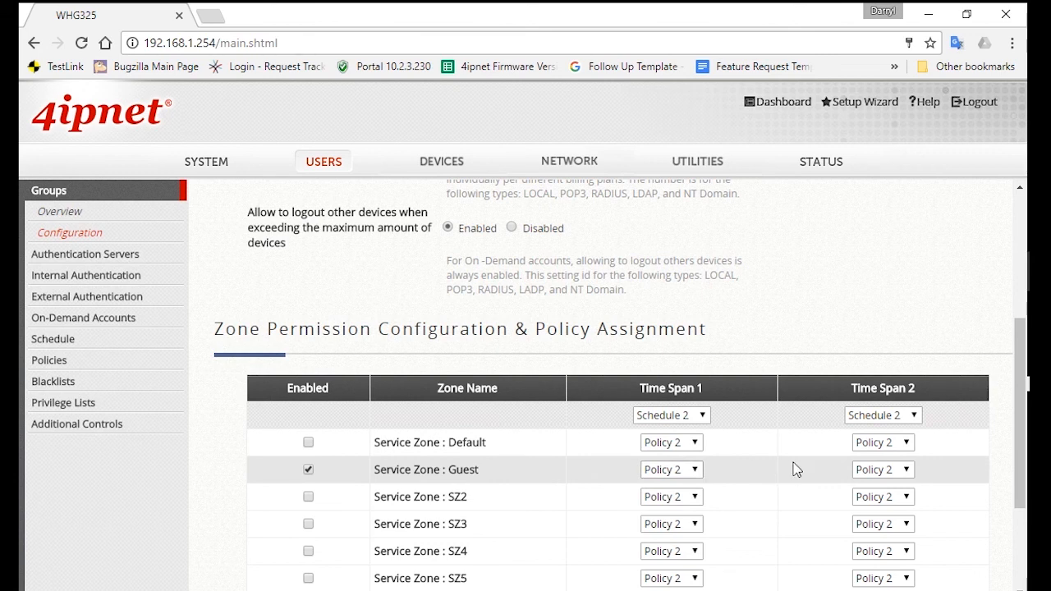
pyautogui.moveTo(792, 475)
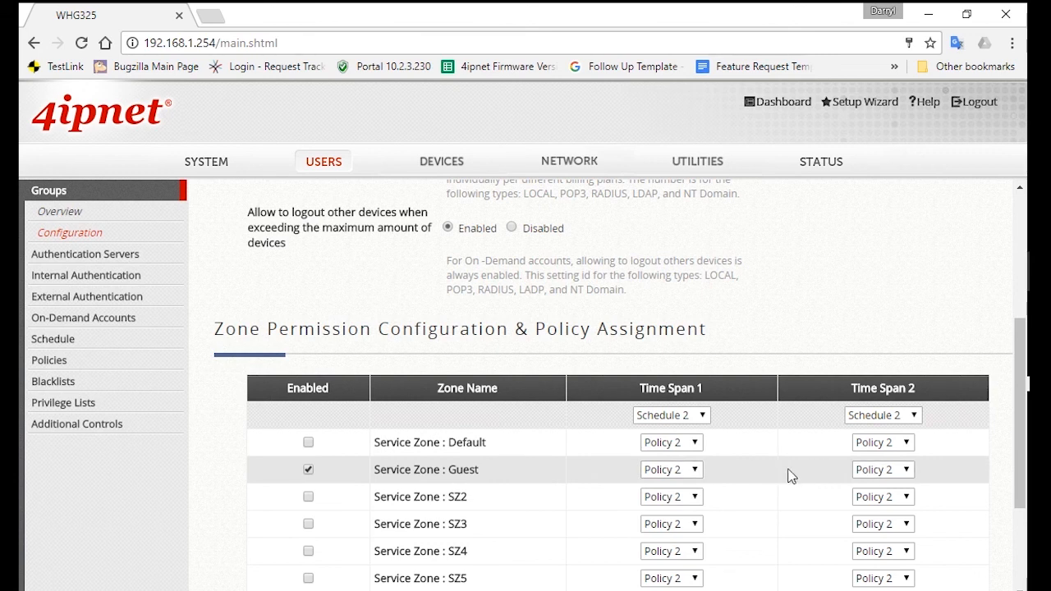
pyautogui.scroll(-3)
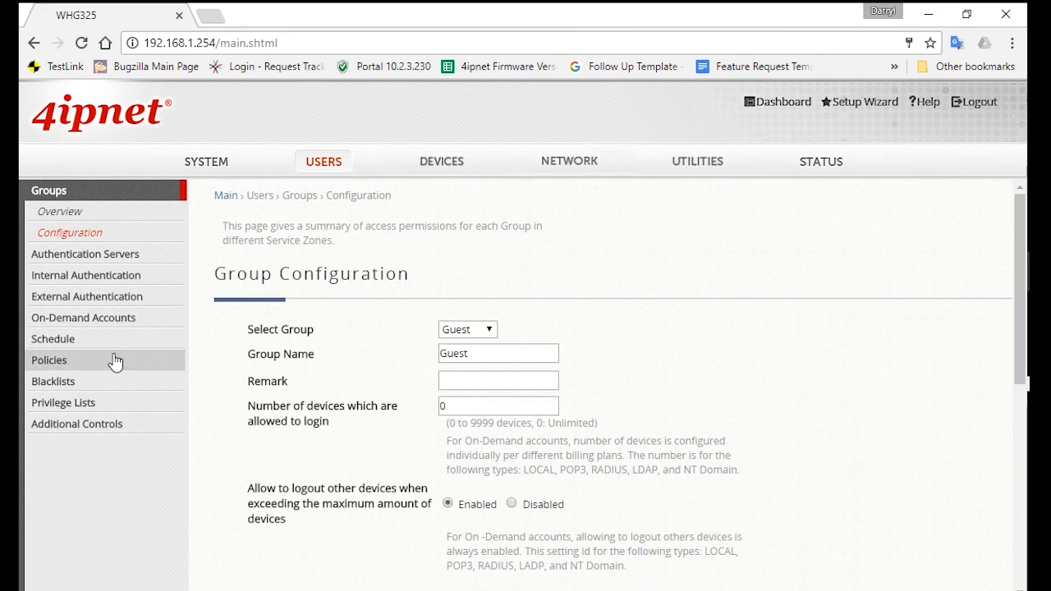
# - Select Policy 2 in Policy Configuration, rename it Guest and apply
pyautogui.click(50, 359)
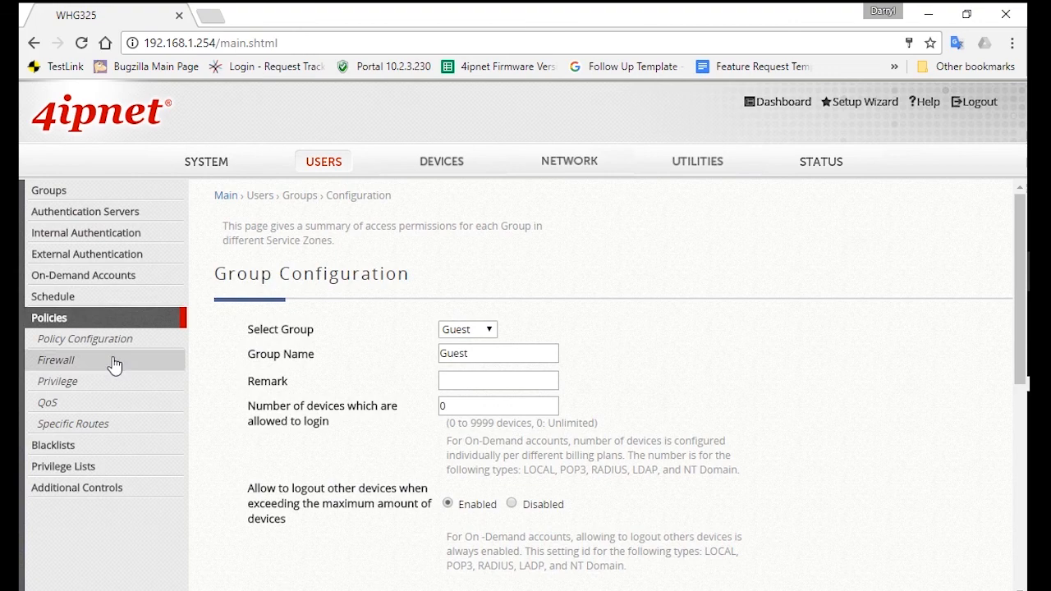
pyautogui.click(86, 338)
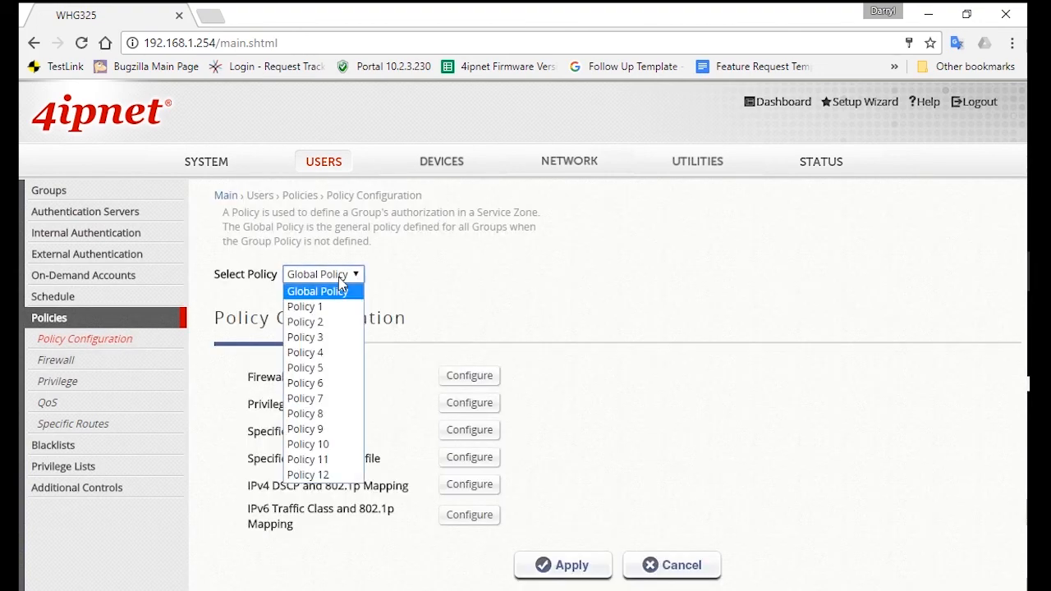
pyautogui.click(305, 321)
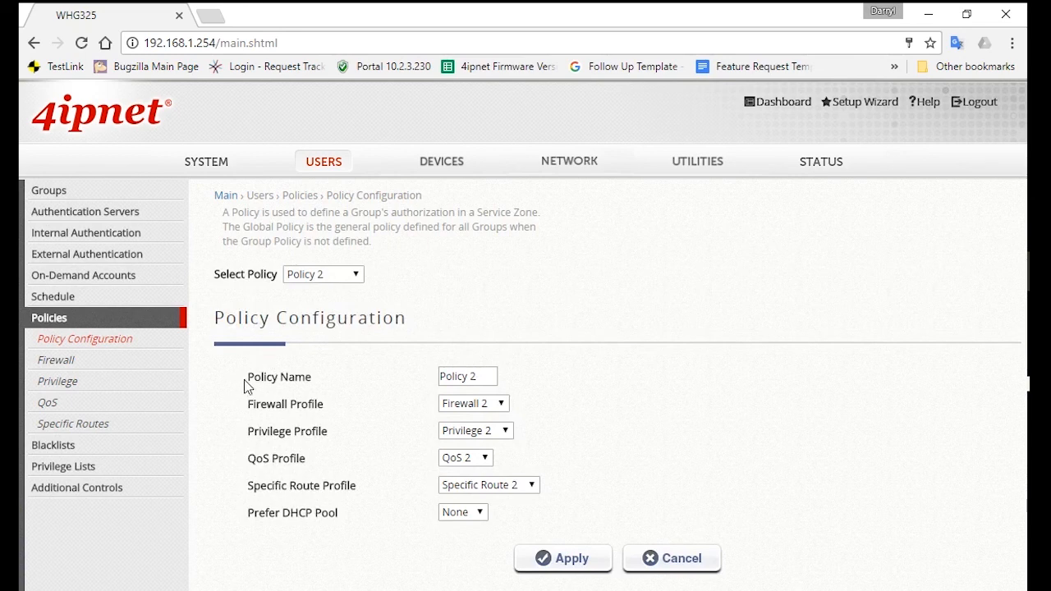
pyautogui.click(467, 376)
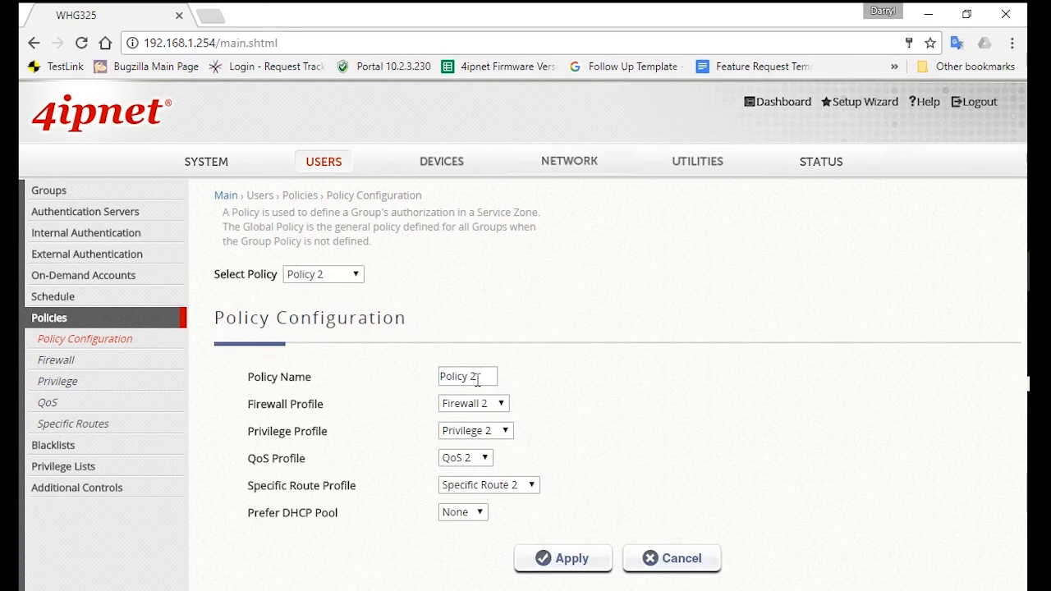
pyautogui.write('Guest')
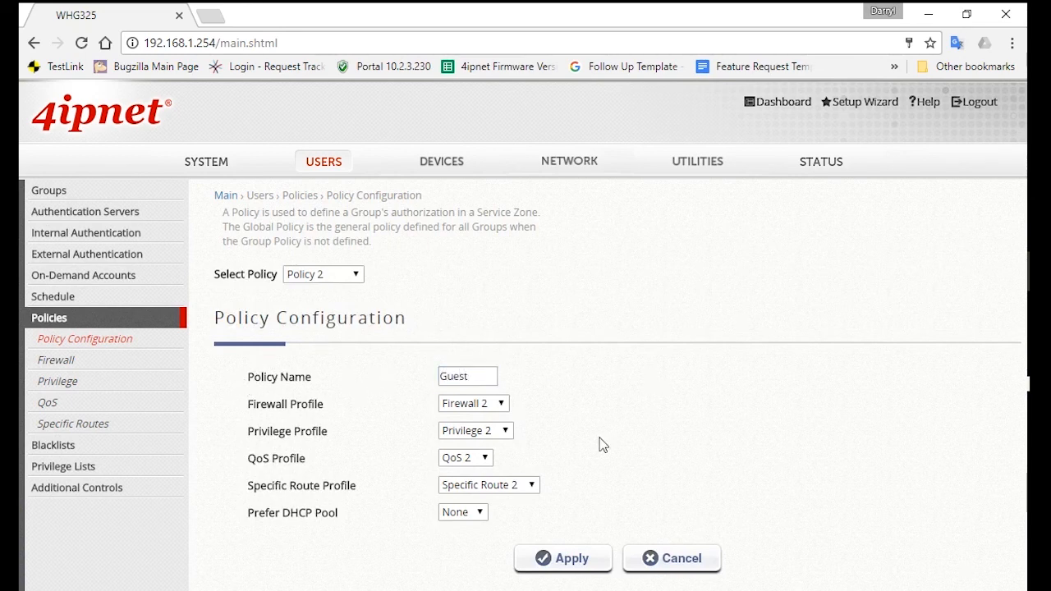
pyautogui.click(322, 274)
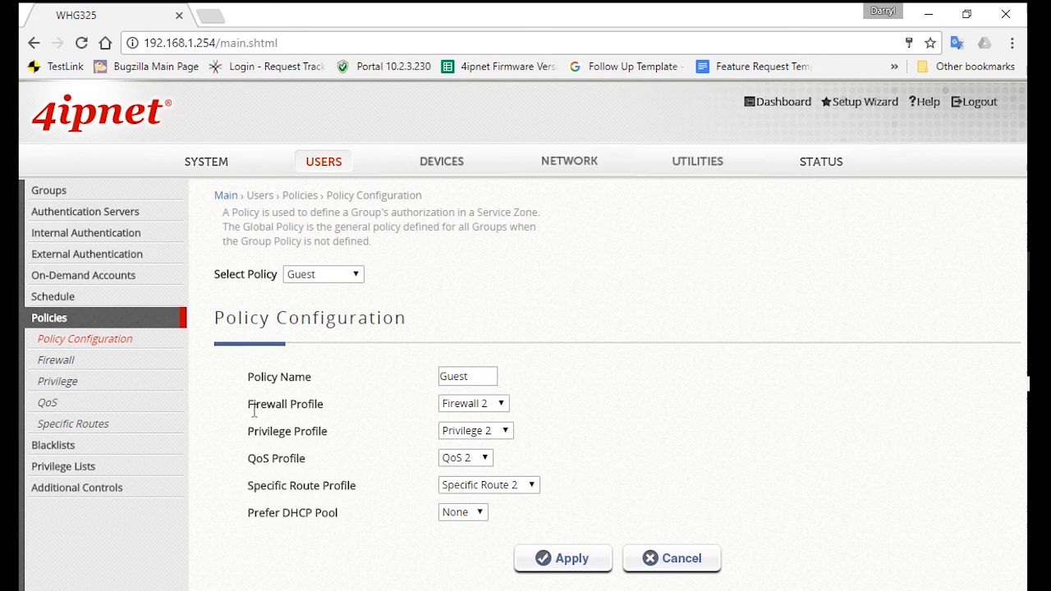
pyautogui.doubleClick(269, 430)
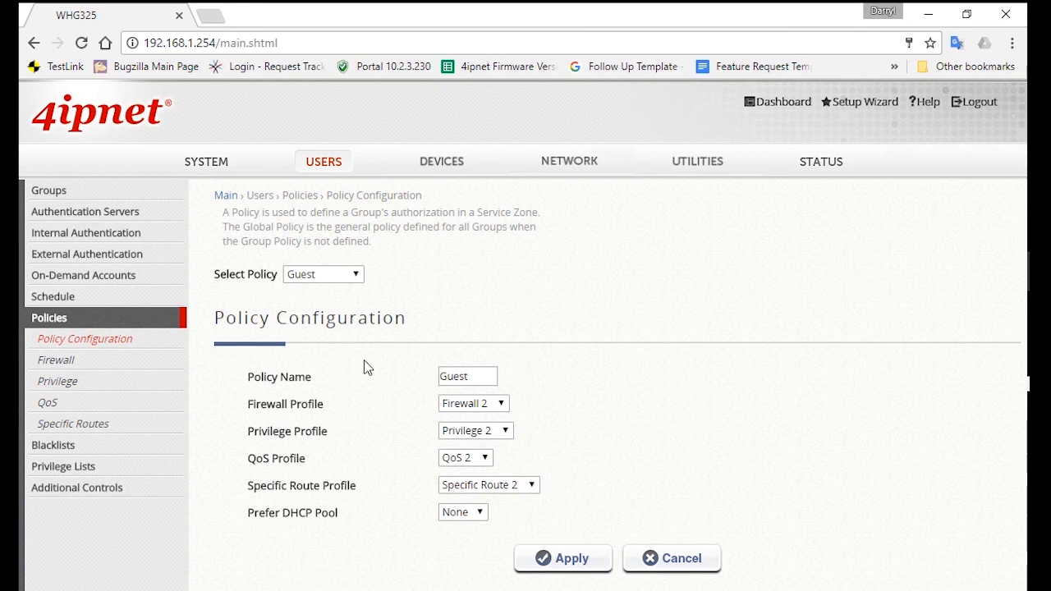
pyautogui.moveTo(386, 371)
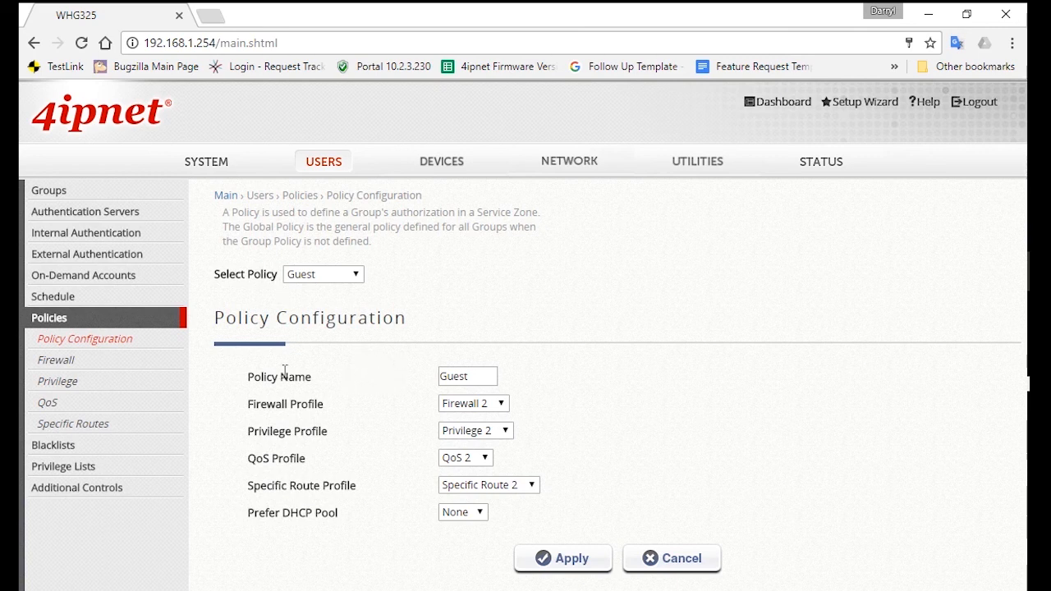
# - Select QoS profile 2 under Policies > QoS and rename it 'Guest'
pyautogui.click(46, 403)
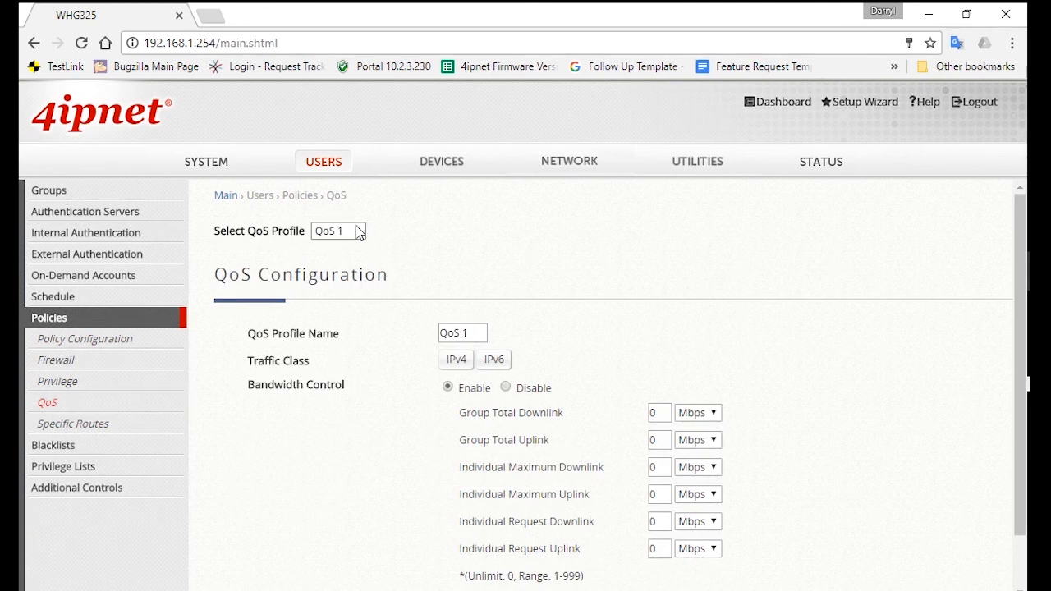
pyautogui.click(338, 230)
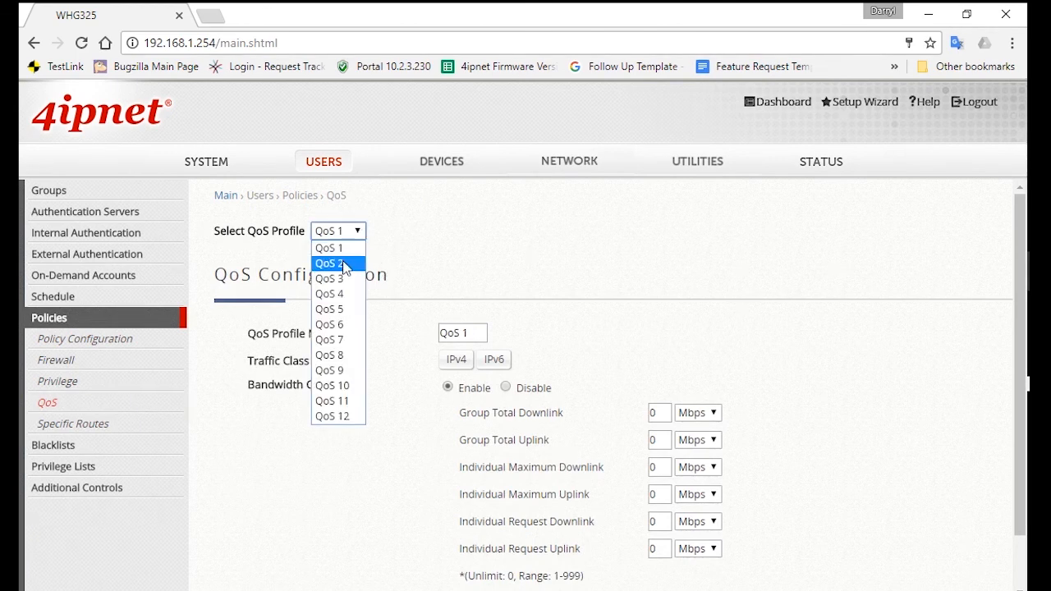
pyautogui.click(329, 263)
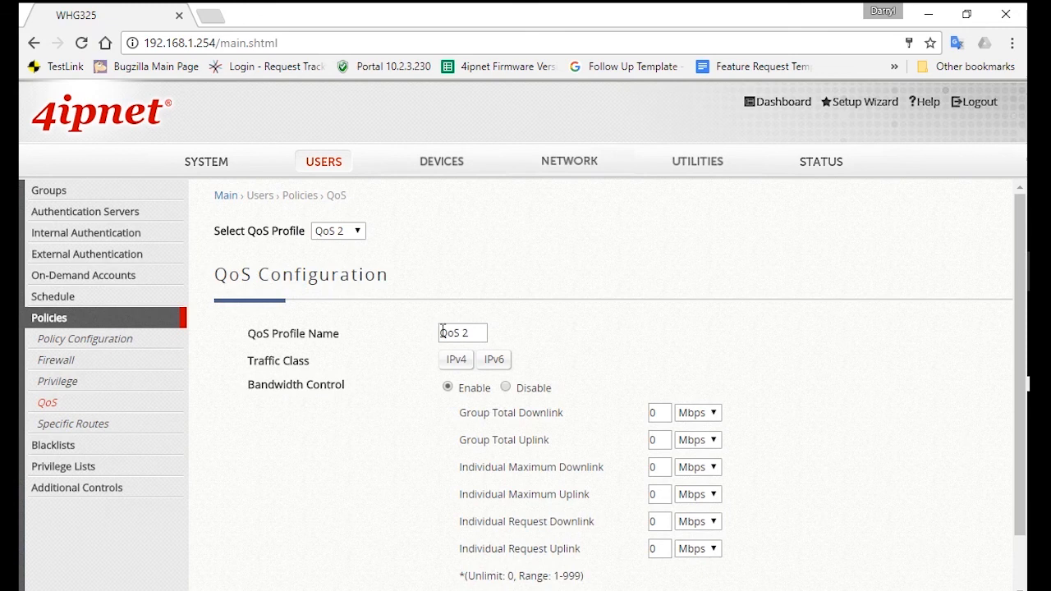
pyautogui.write('Guest')
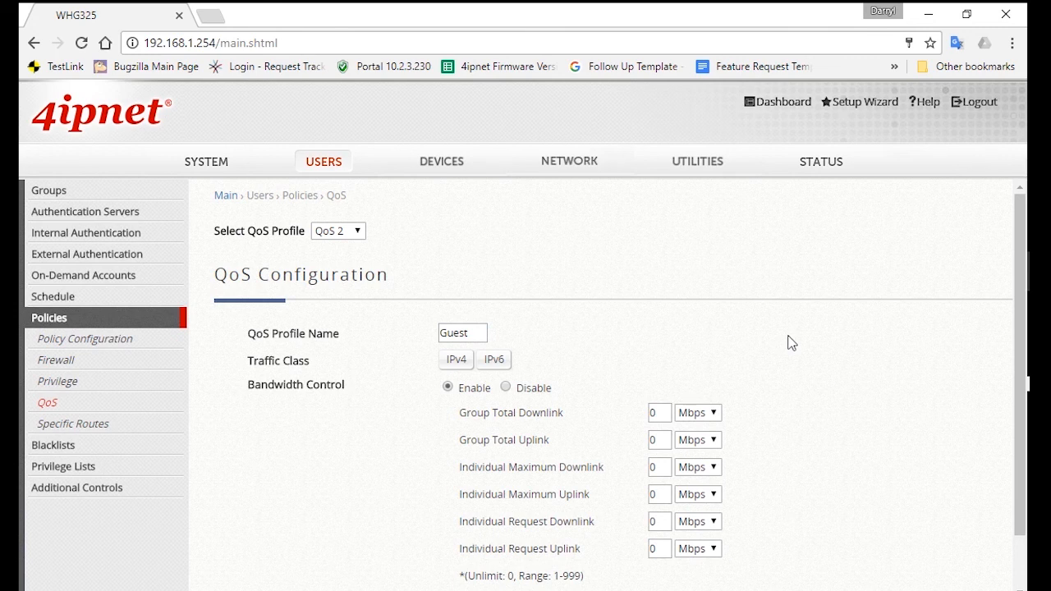
# - Set the Individual Maximum Downlink to 10 Mbps
pyautogui.scroll(-3)
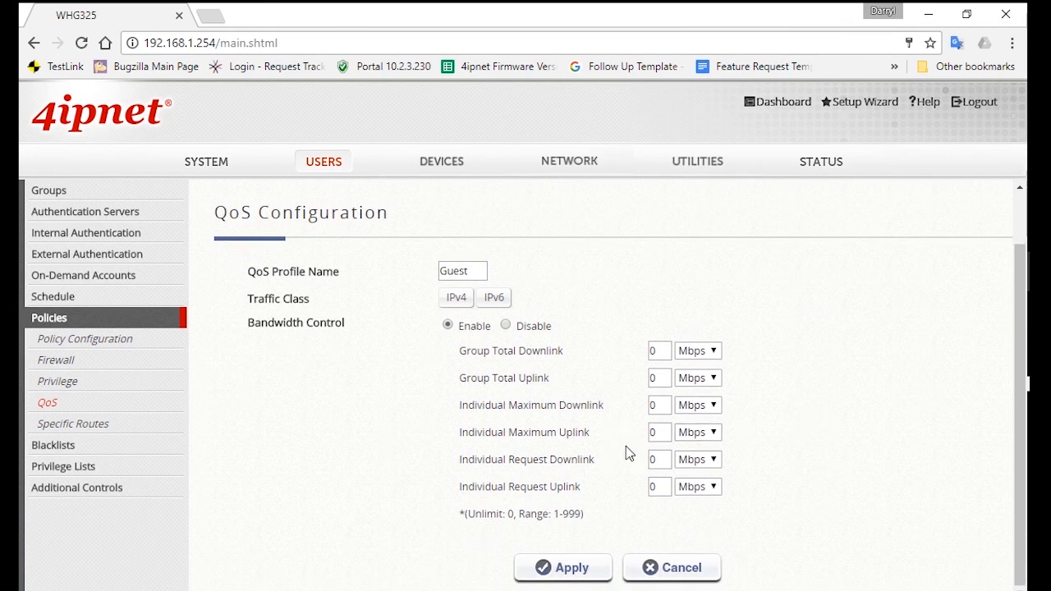
pyautogui.click(658, 404)
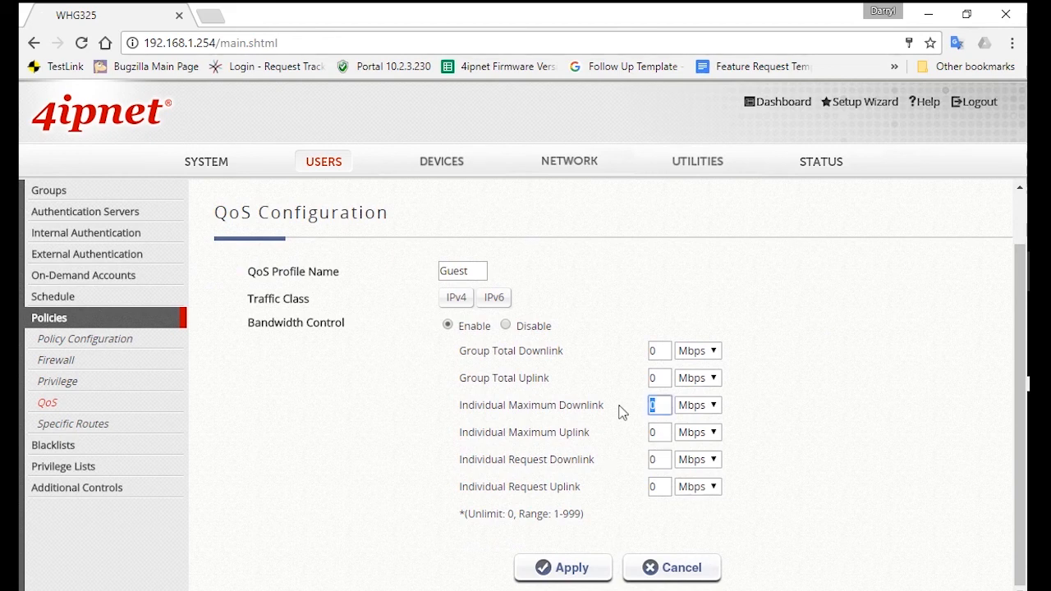
pyautogui.write('10')
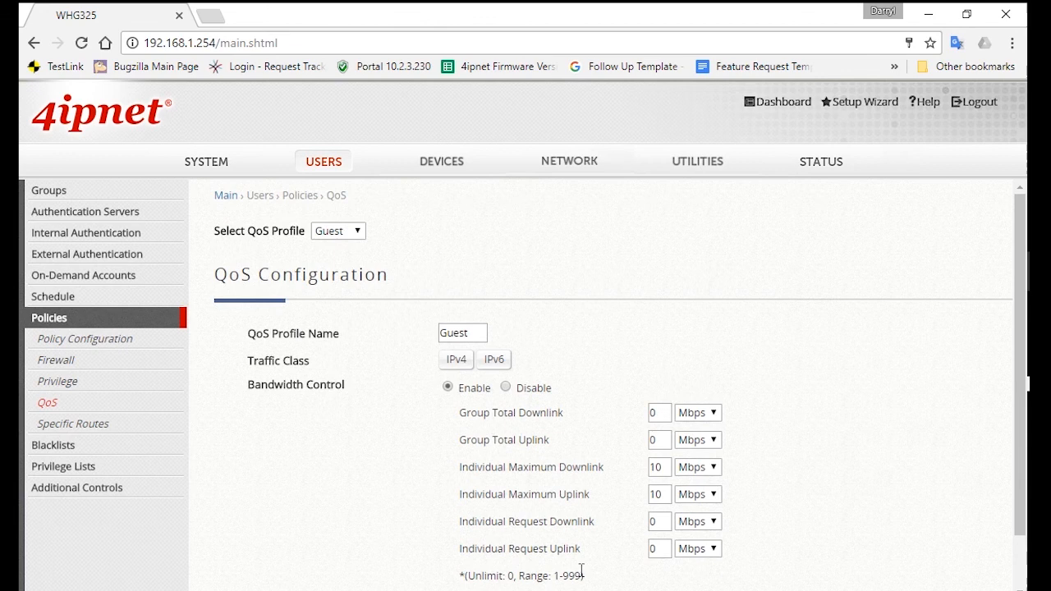
pyautogui.moveTo(246, 539)
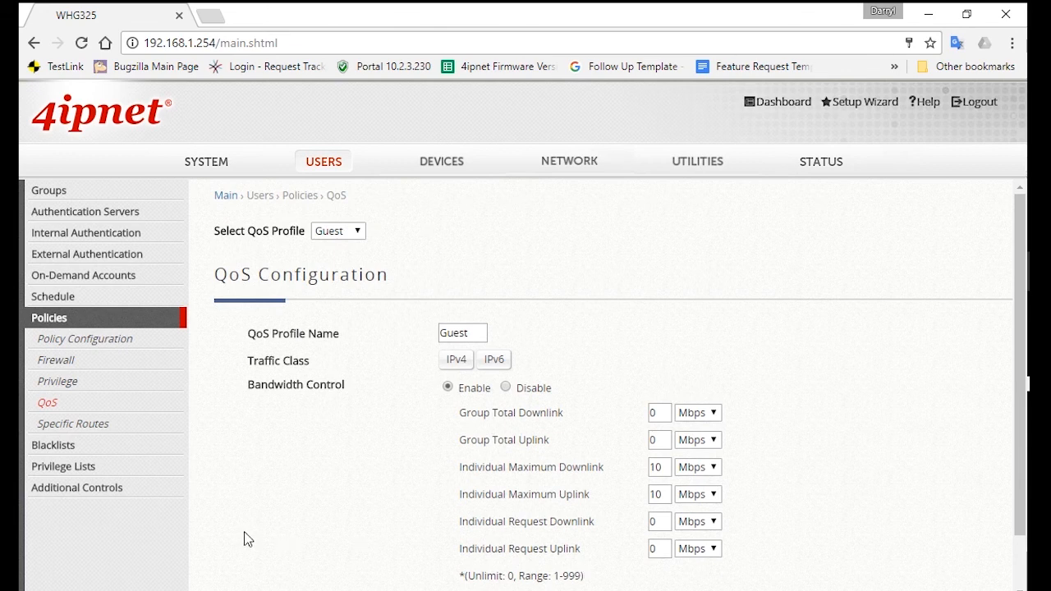
pyautogui.moveTo(604, 368)
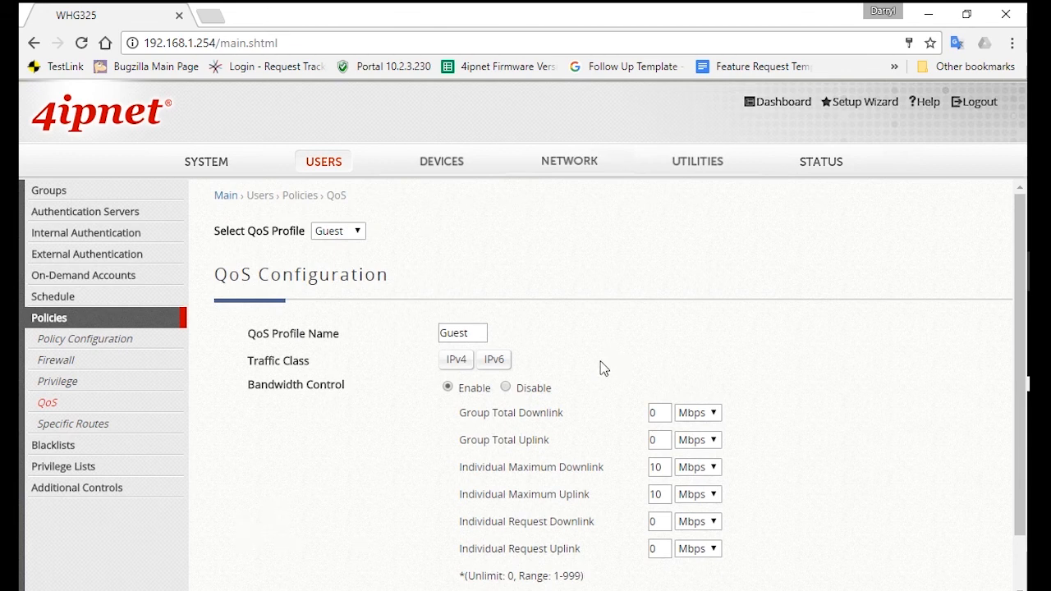